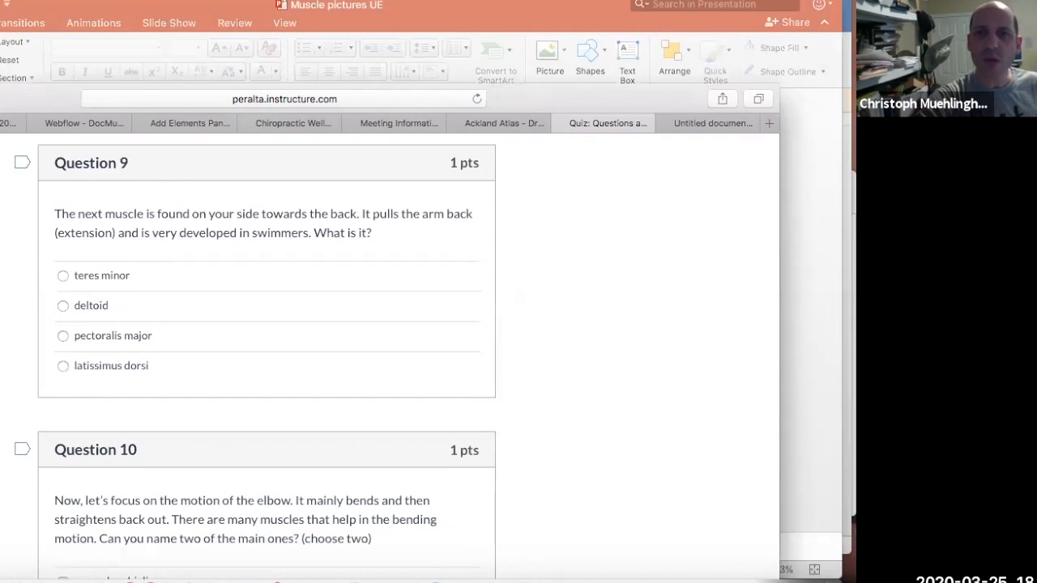
Switch from the Canvas quiz to the Ackland Atlas Dropbox folder of muscle videos.
click(499, 123)
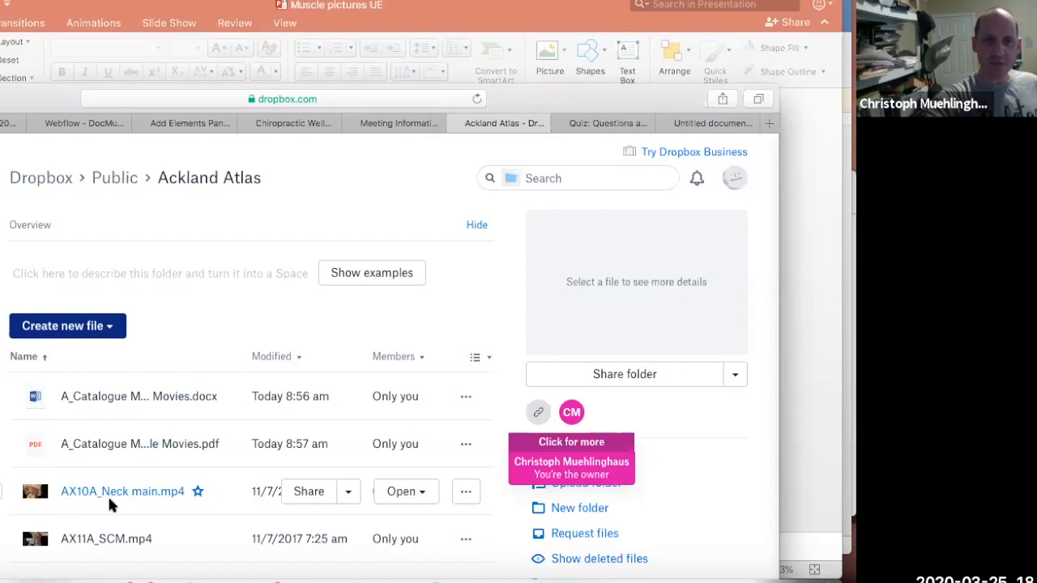
Scroll the Ackland Atlas file list past neck, back and lower-extremity videos to UE41A_Biceps_Brachii.mp4.
scroll(down, 3)
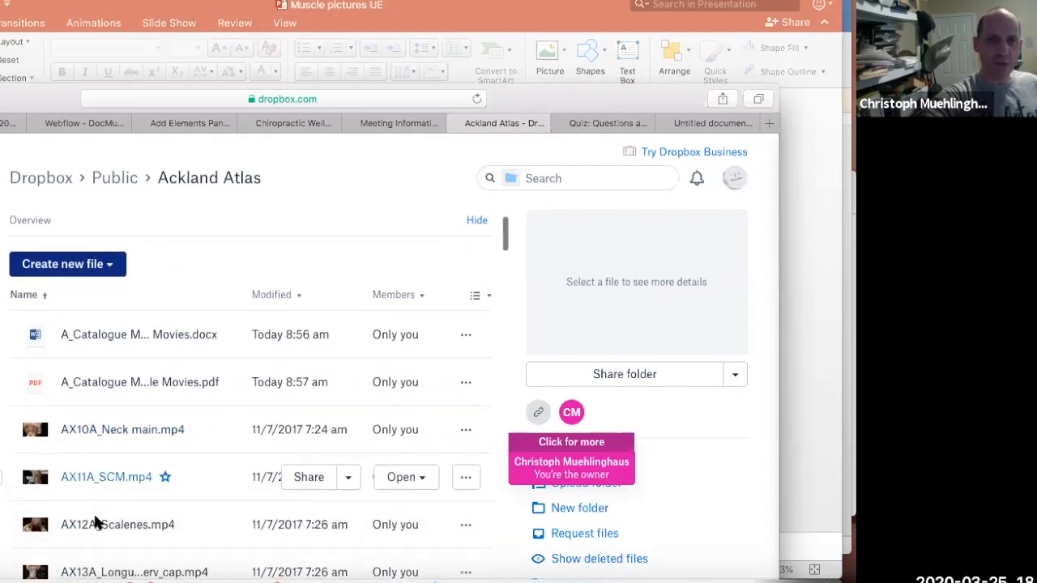
scroll(down, 3)
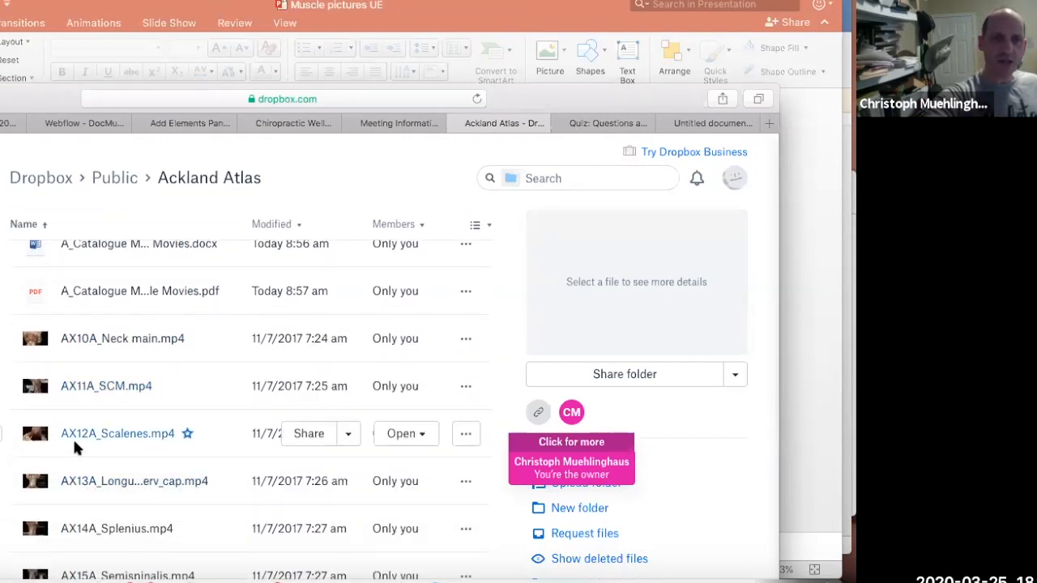
scroll(down, 3)
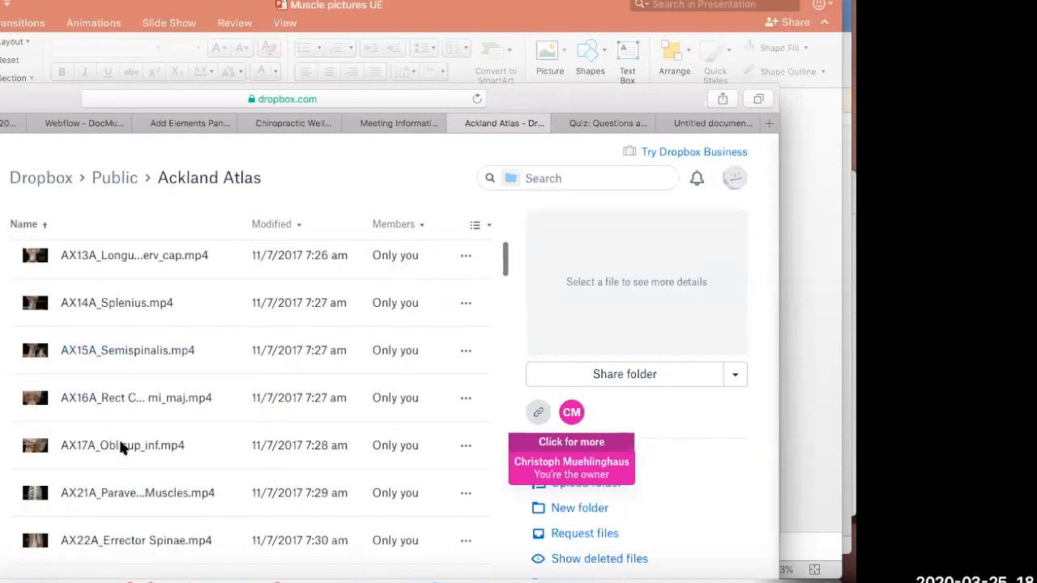
scroll(down, 3)
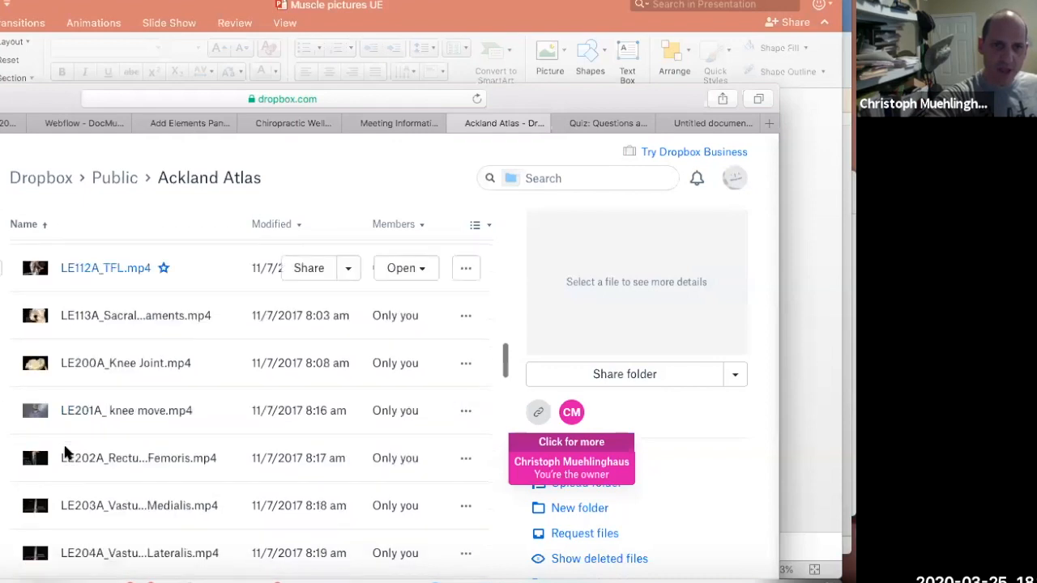
scroll(down, 3)
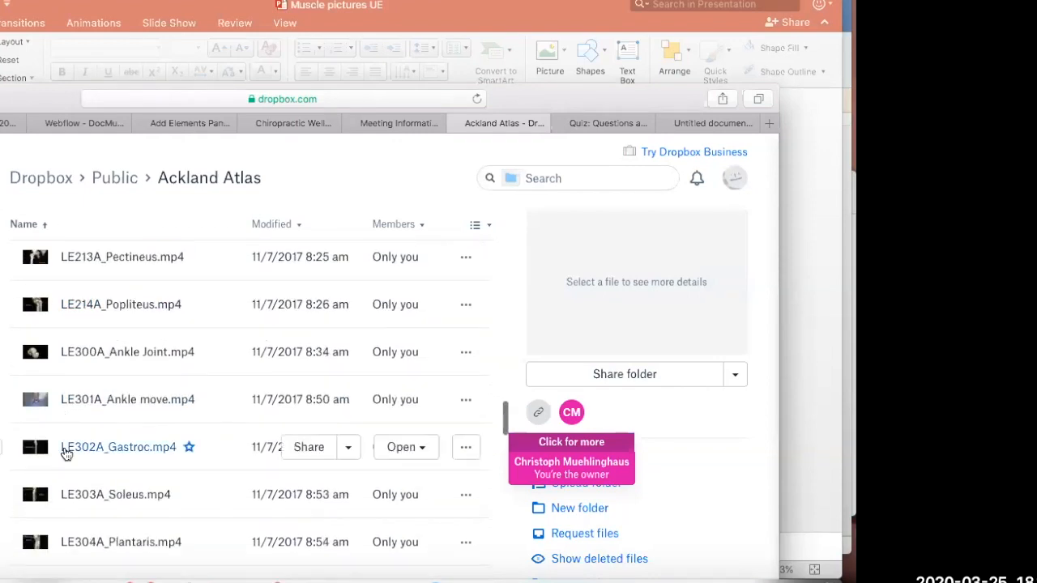
scroll(down, 3)
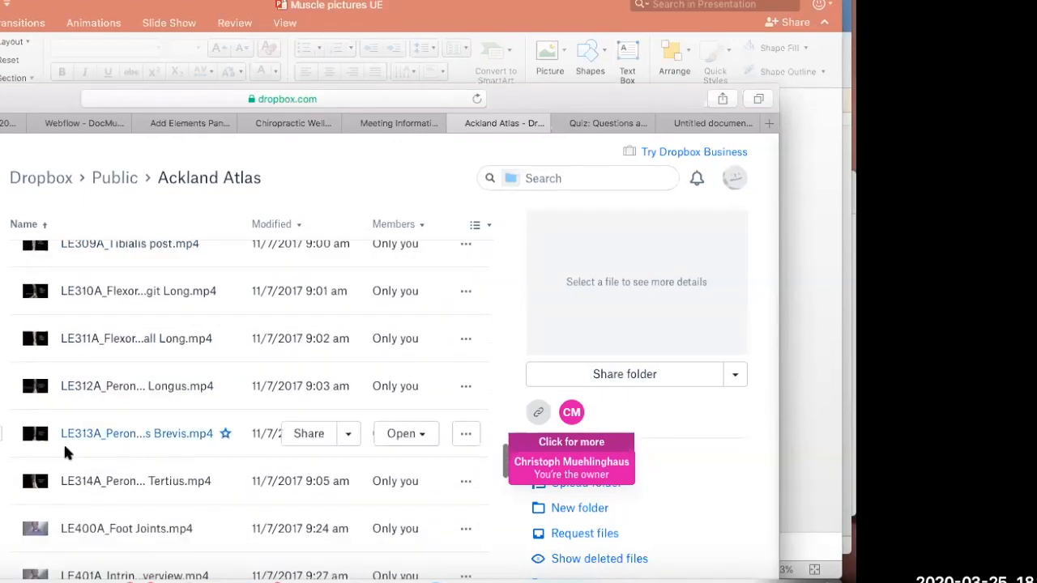
scroll(down, 3)
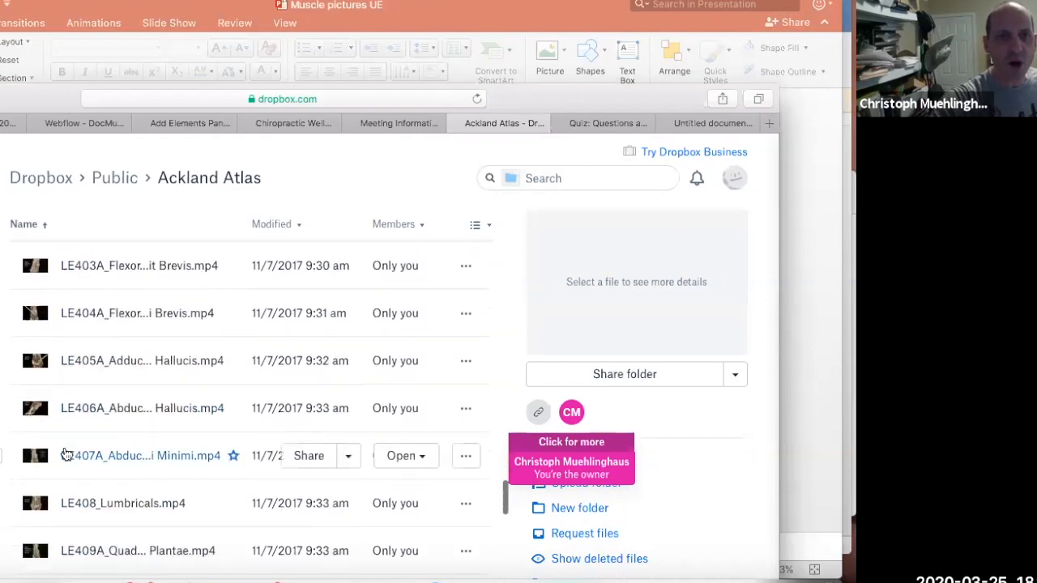
scroll(down, 3)
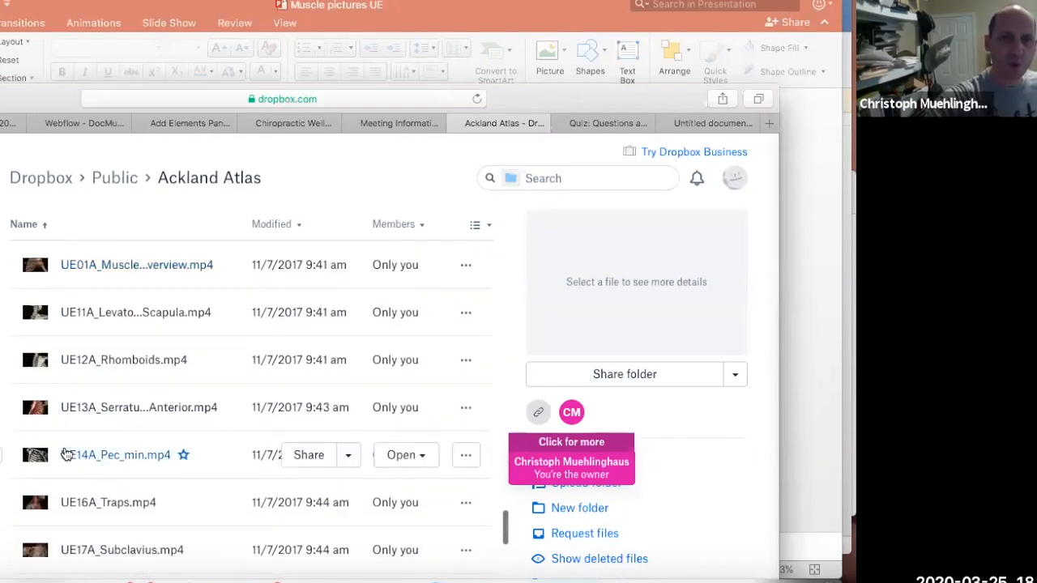
scroll(down, 3)
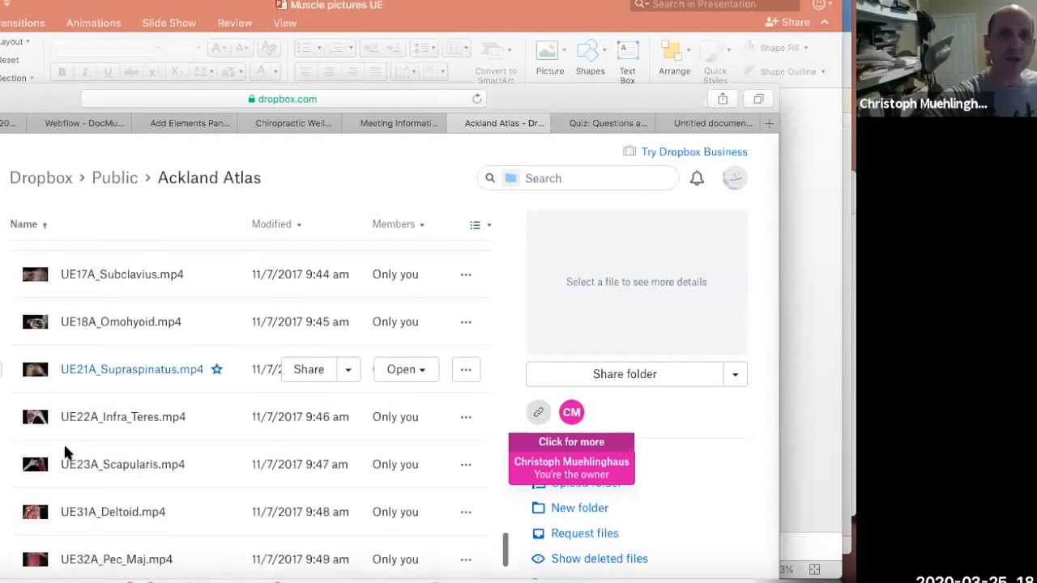
scroll(down, 3)
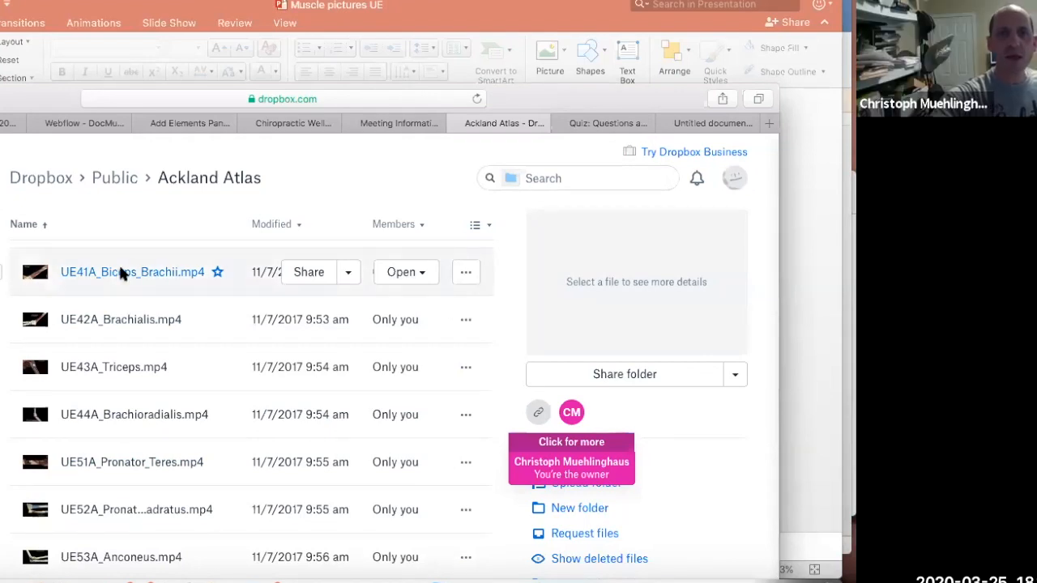
Open UE41A_Biceps_Brachii.mp4 in the Dropbox preview and start its playback.
click(133, 273)
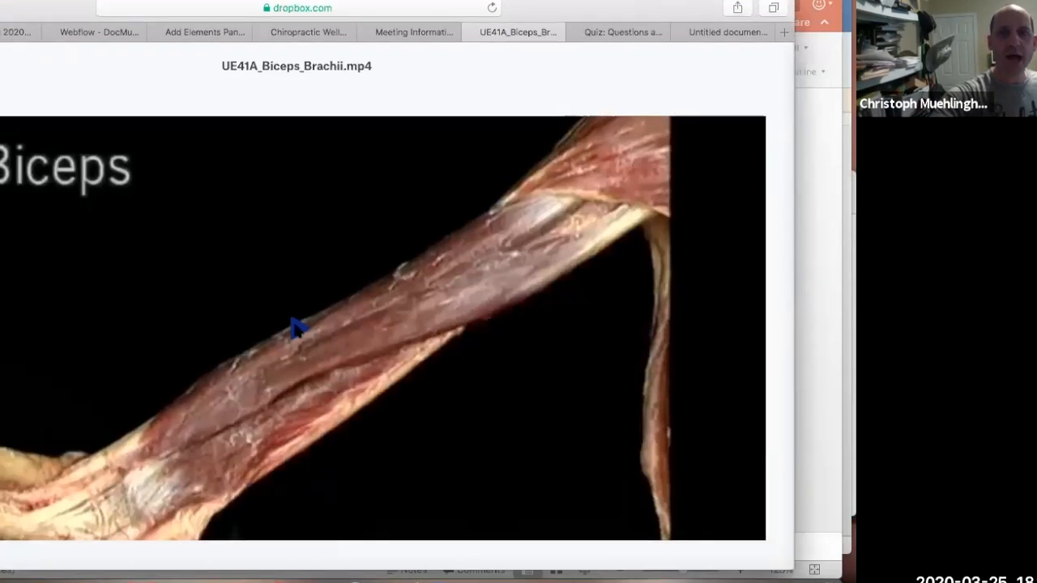
mouse_move(298, 330)
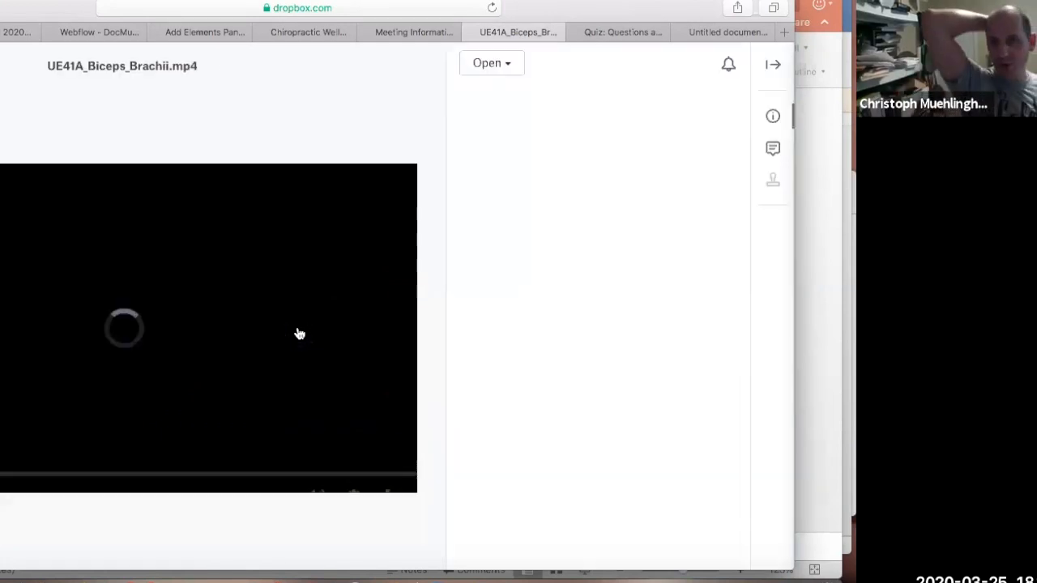
click(771, 117)
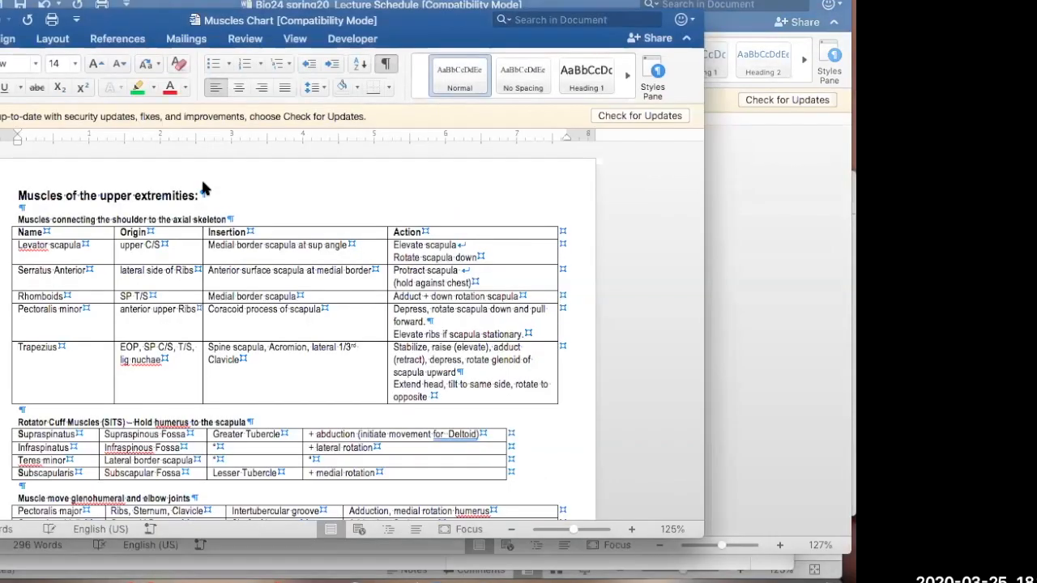
Scroll the Word Muscles Chart to the glenohumeral and elbow joint muscles section.
scroll(down, 3)
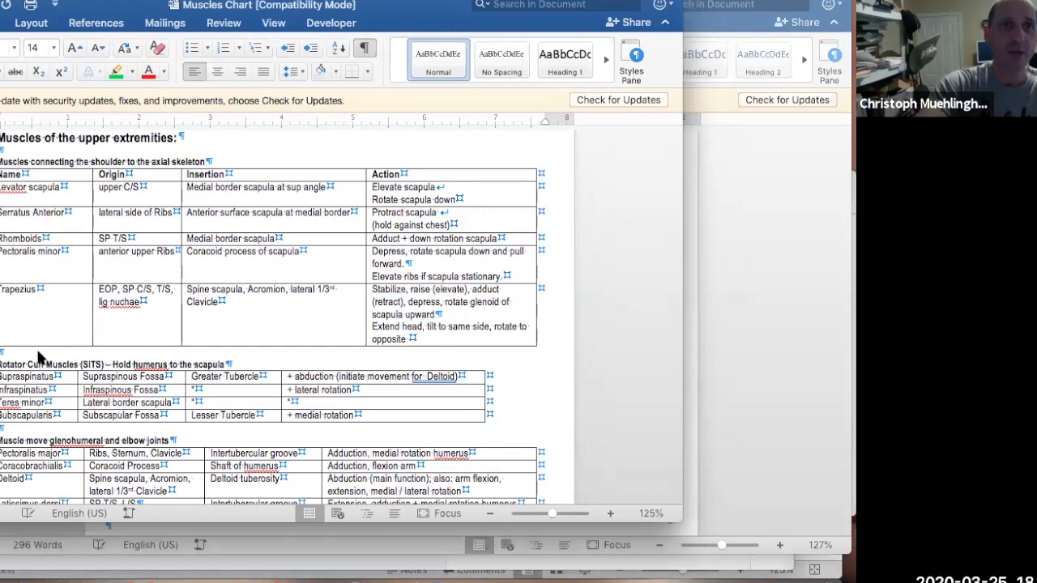
mouse_move(120, 185)
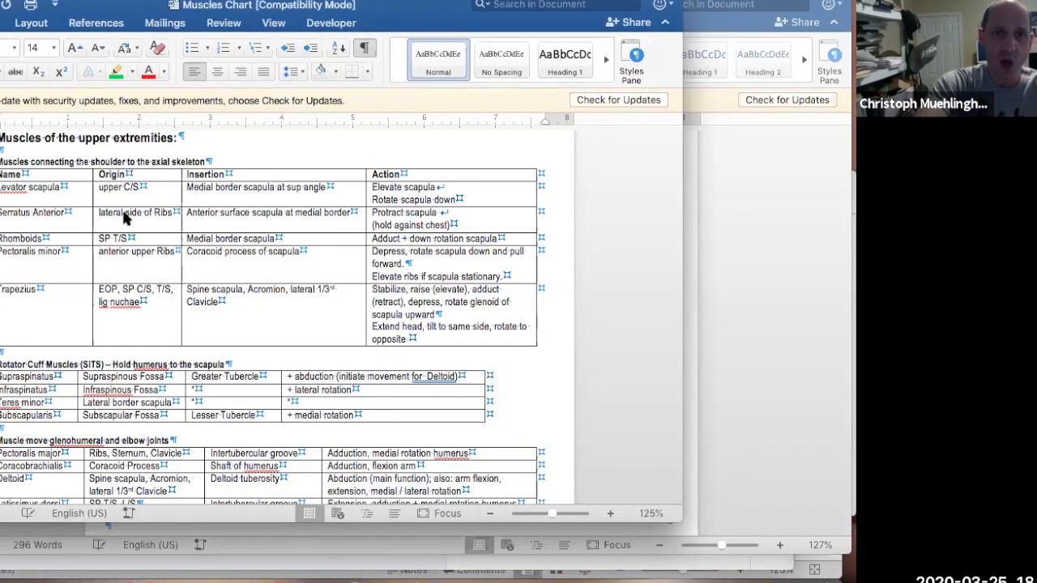
mouse_move(282, 218)
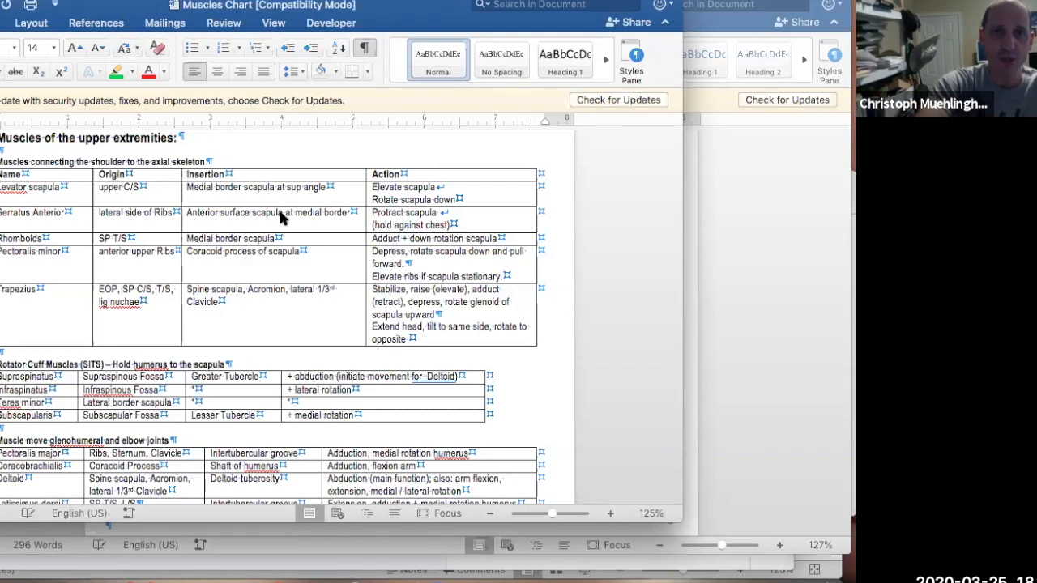
mouse_move(381, 300)
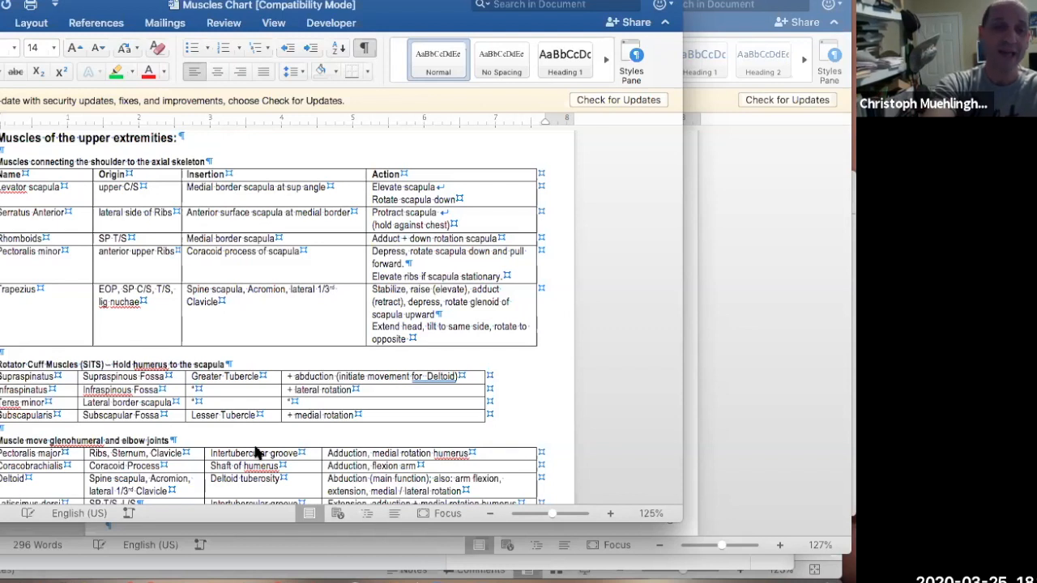
scroll(down, 3)
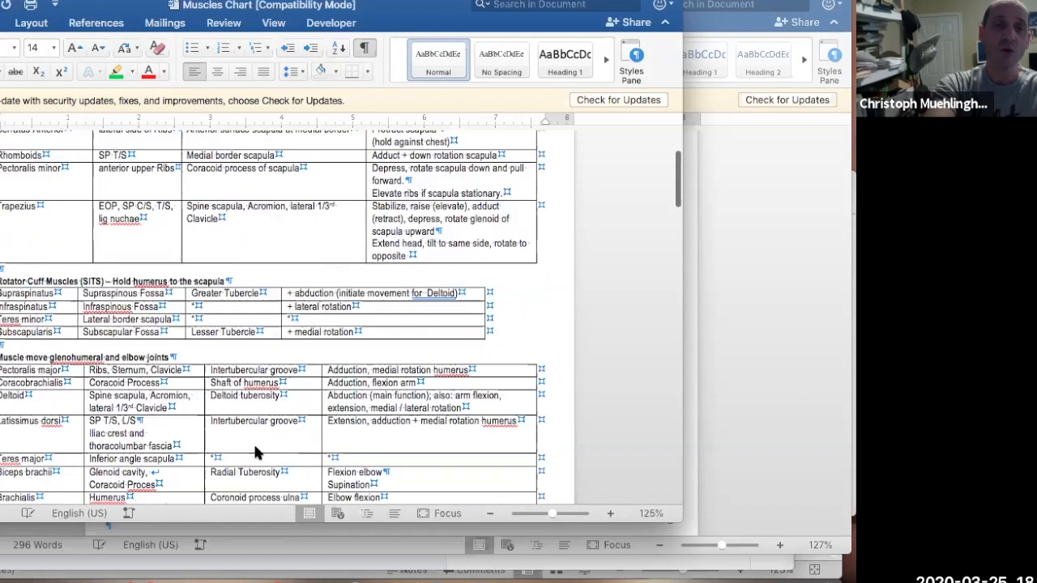
scroll(down, 3)
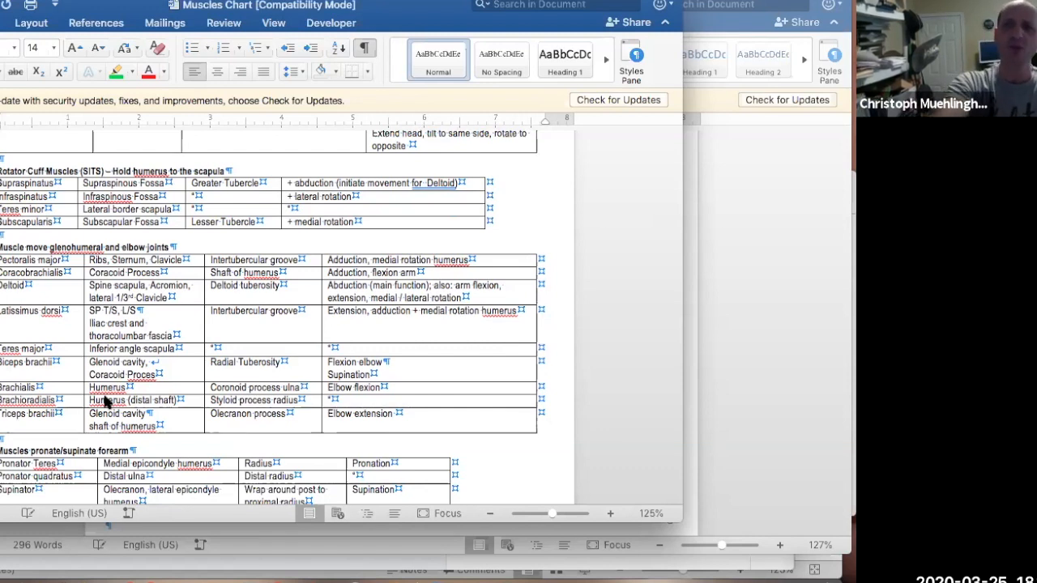
mouse_move(217, 396)
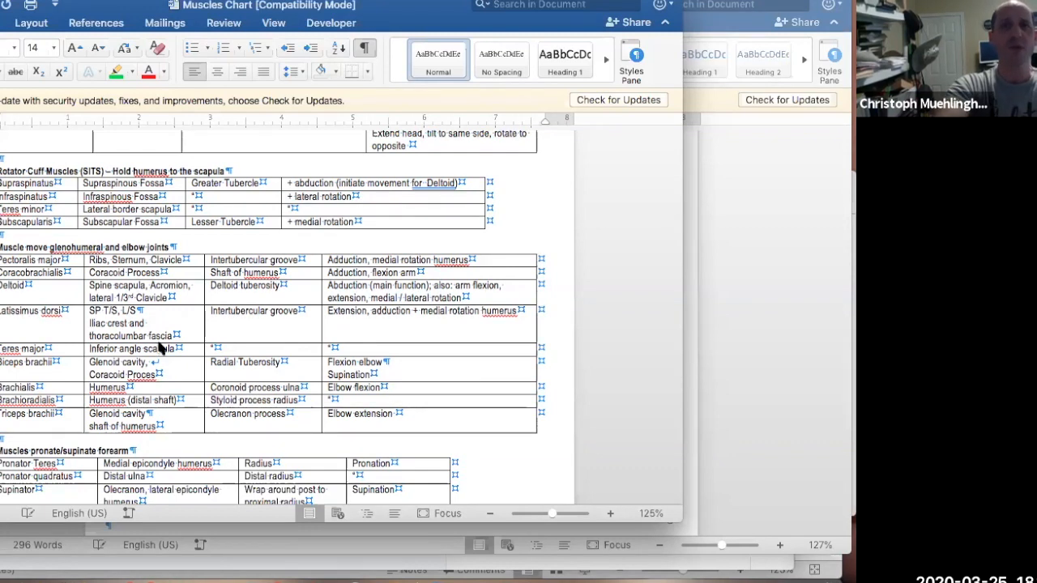
mouse_move(202, 235)
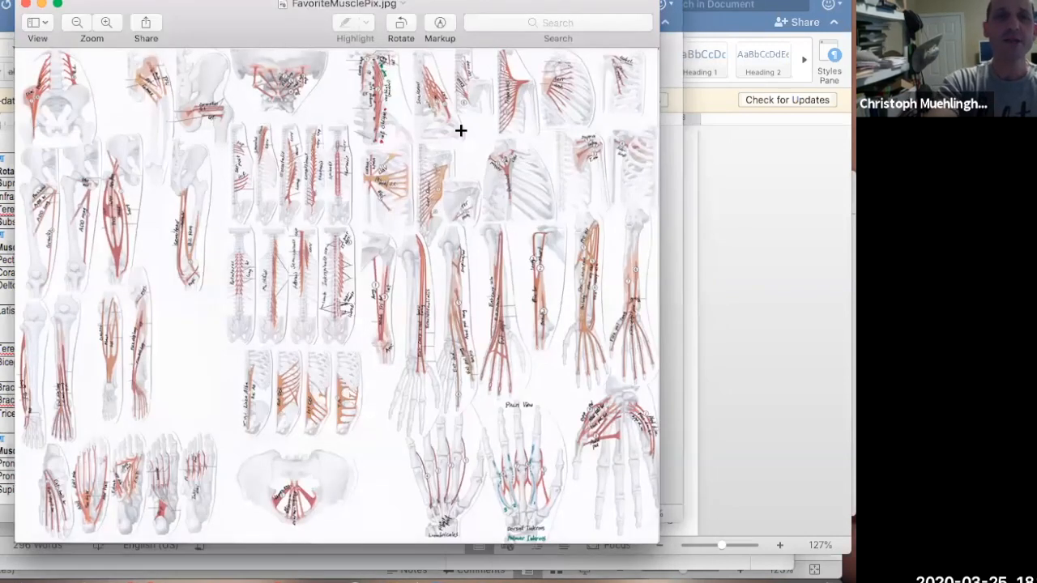
mouse_move(178, 46)
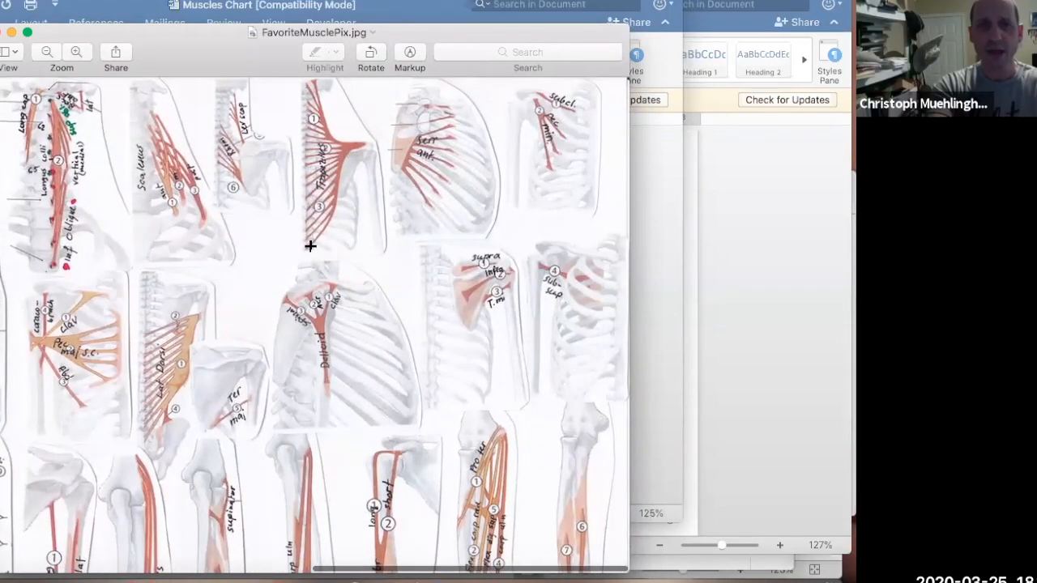
mouse_move(353, 140)
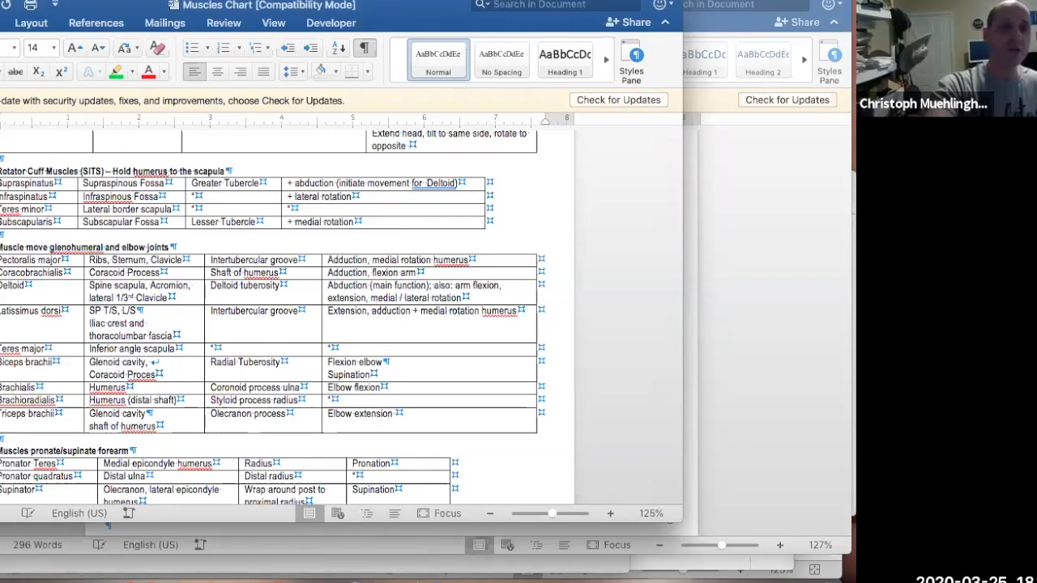
click(515, 32)
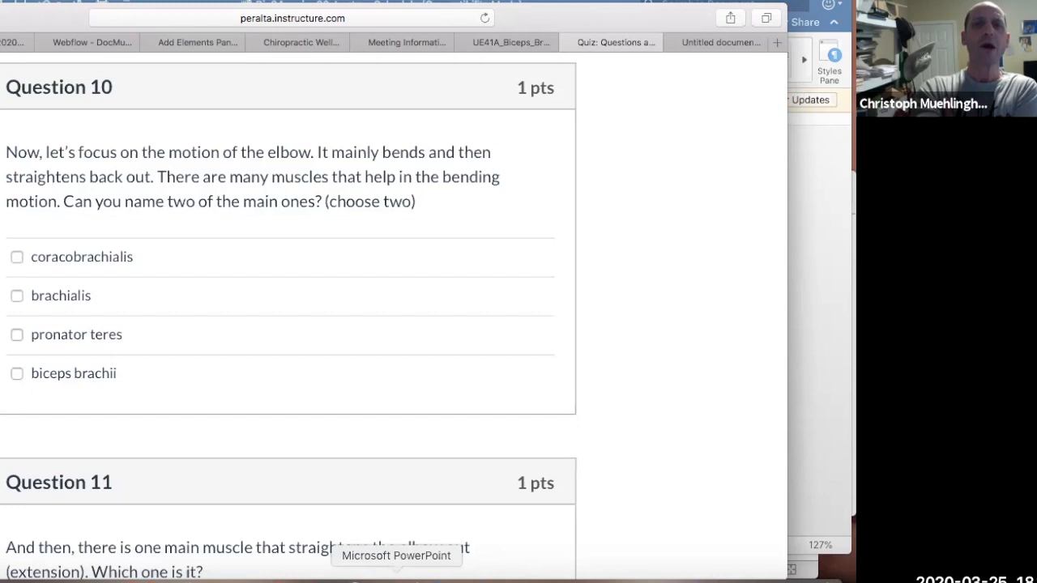
mouse_move(363, 294)
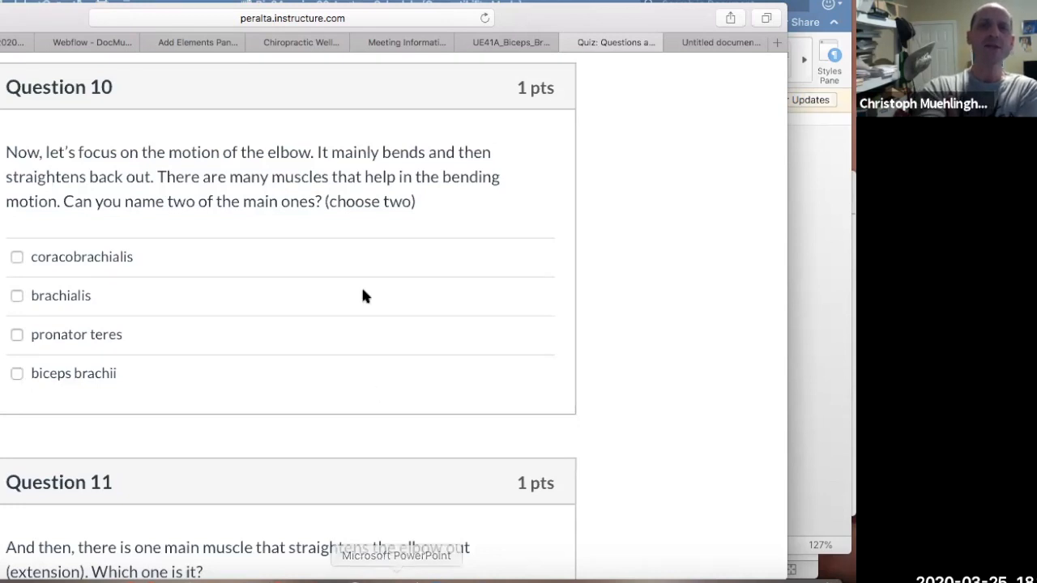
mouse_move(159, 175)
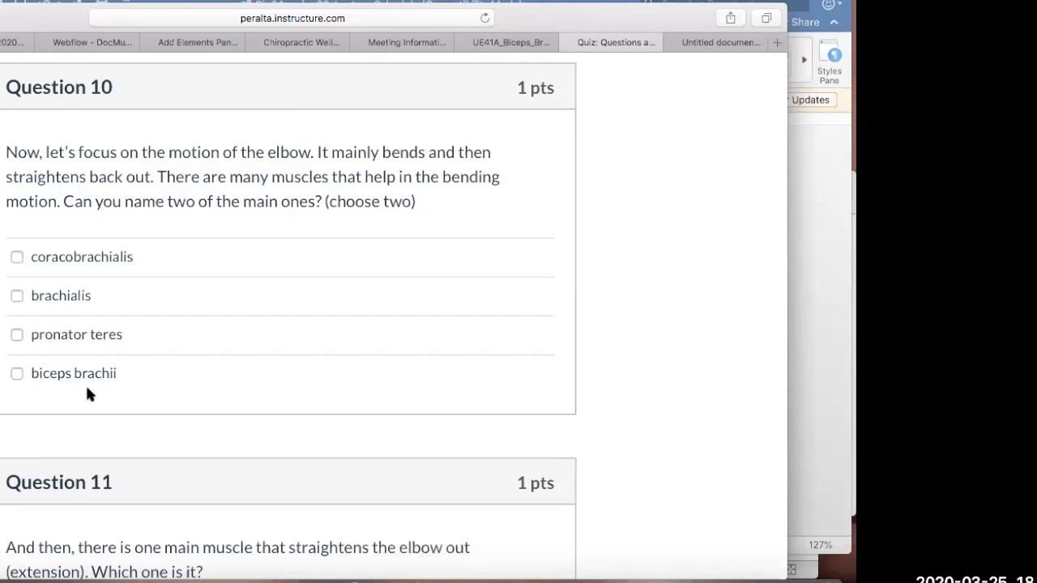
mouse_move(59, 382)
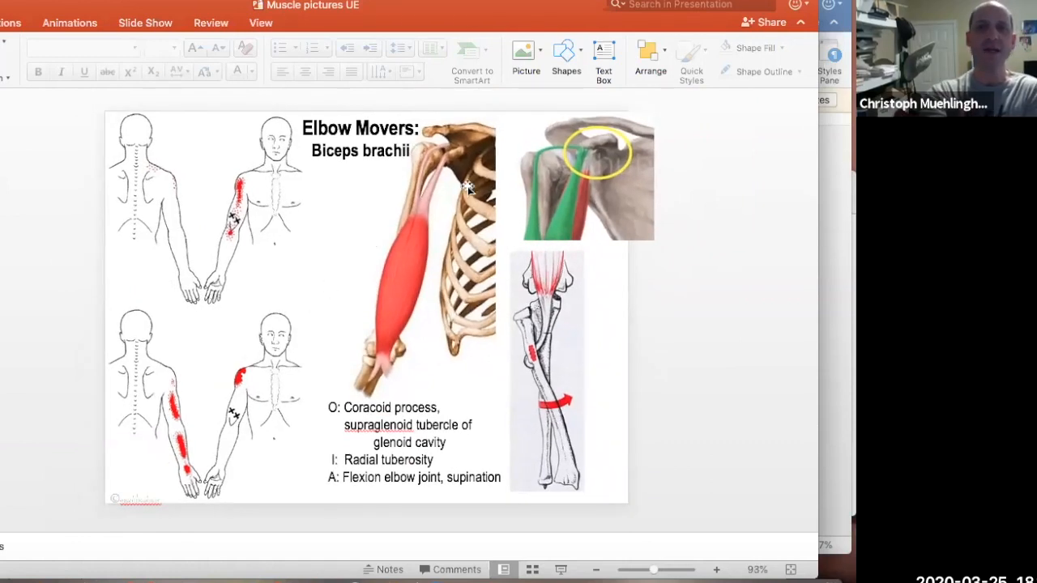
mouse_move(489, 144)
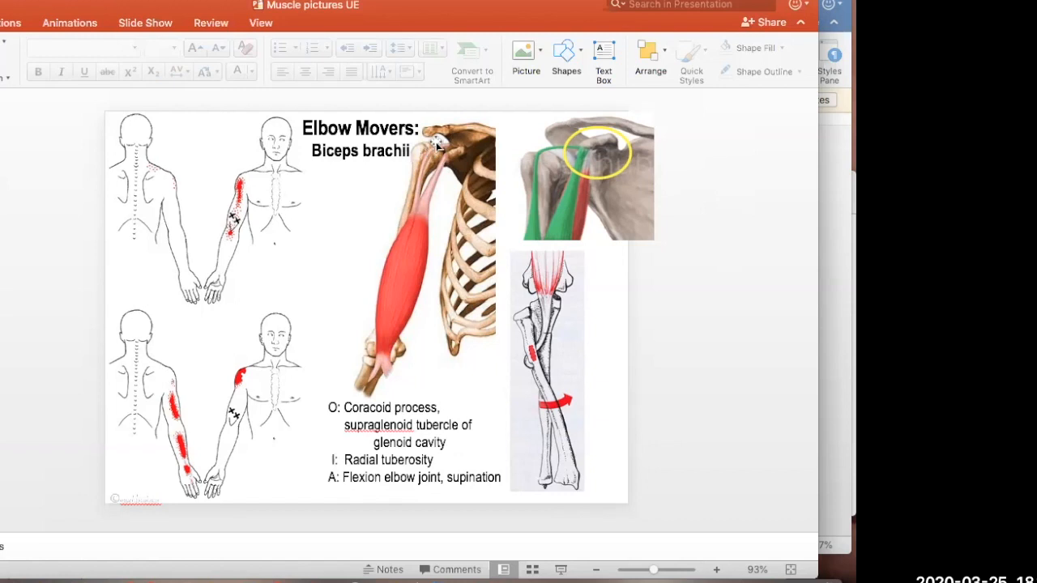
mouse_move(381, 387)
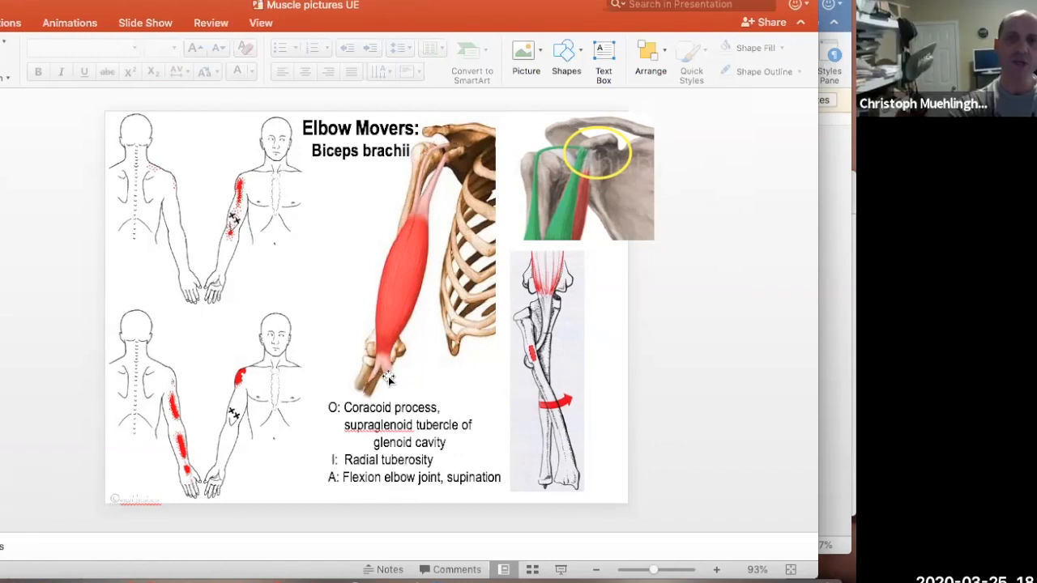
mouse_move(386, 486)
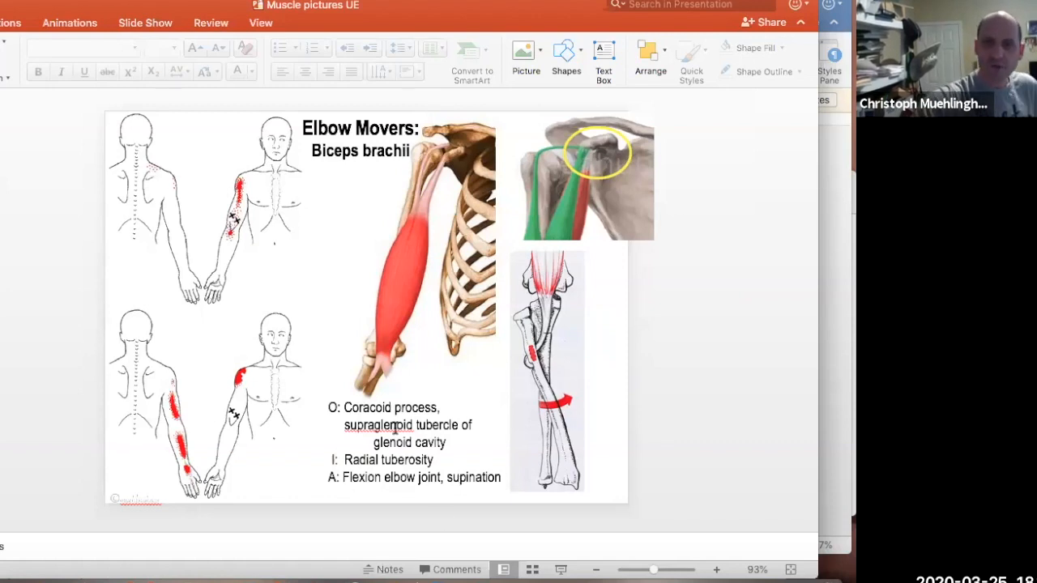
mouse_move(366, 382)
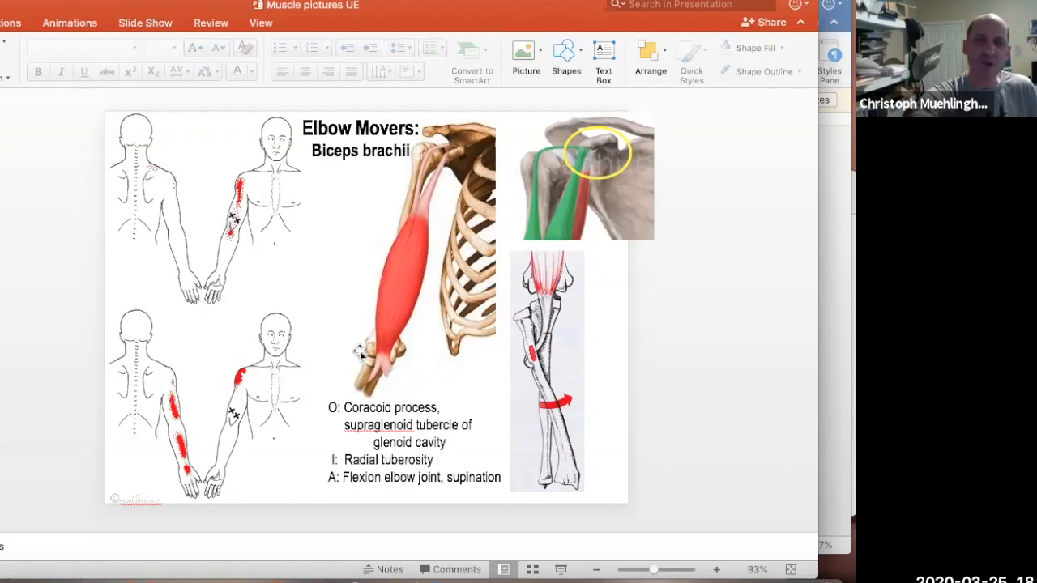
mouse_move(495, 317)
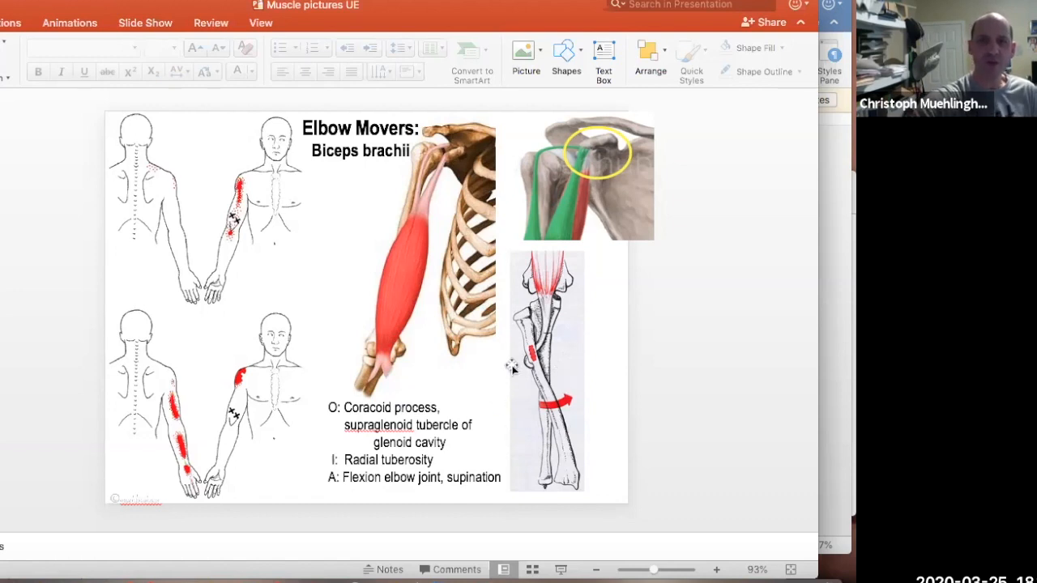
mouse_move(414, 382)
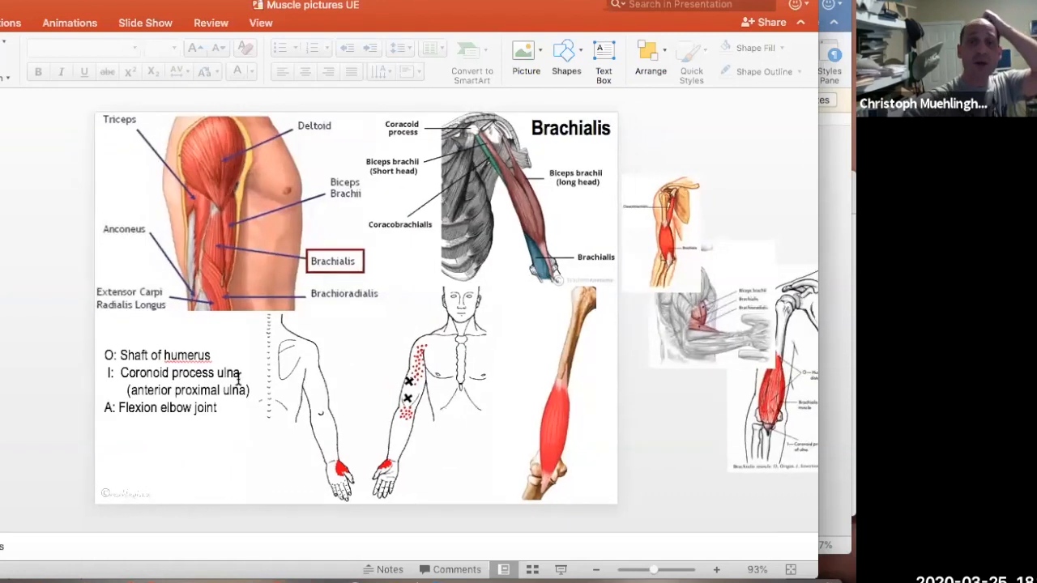
mouse_move(583, 444)
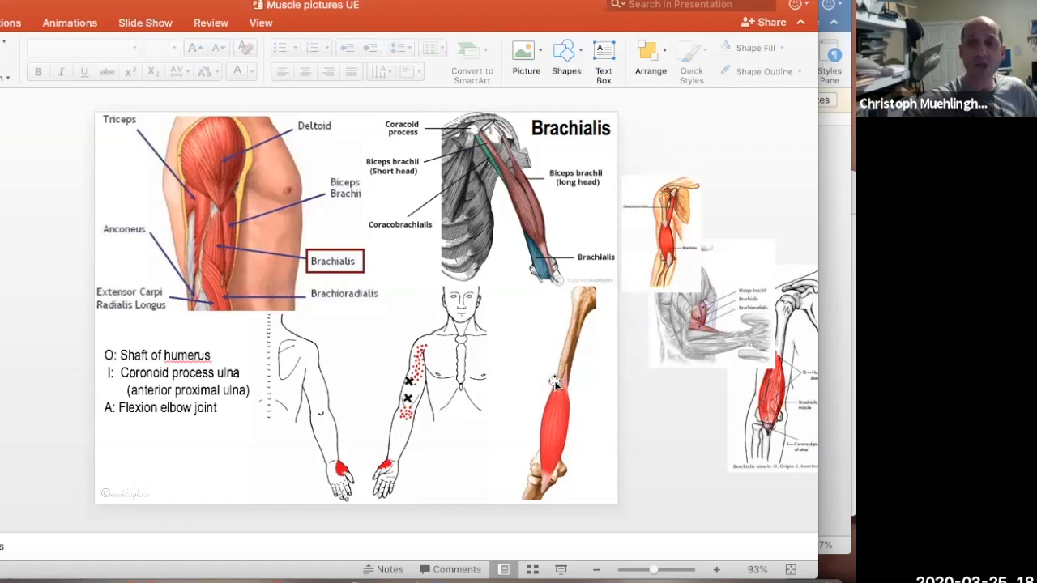
mouse_move(564, 358)
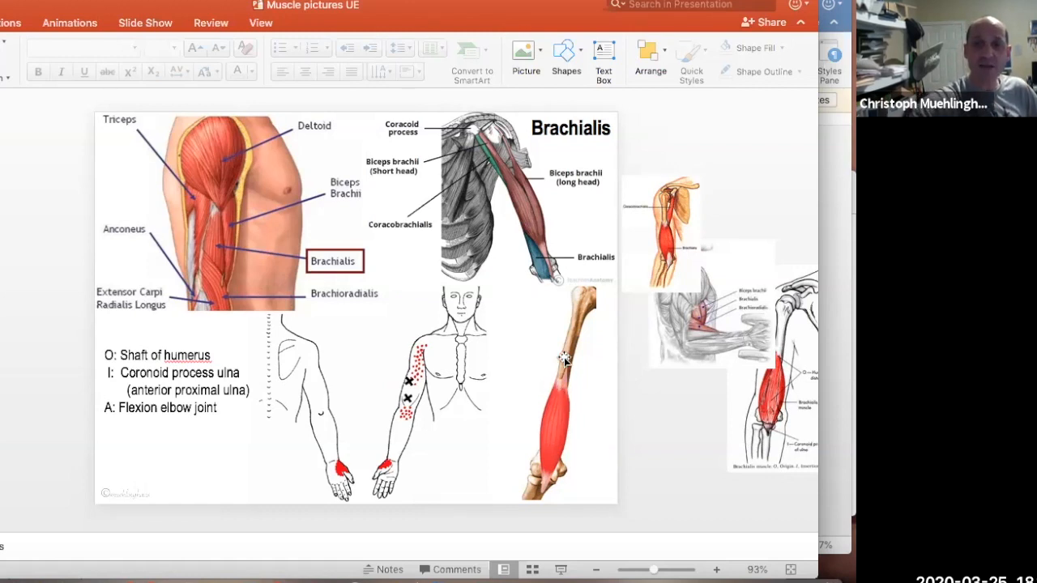
mouse_move(560, 385)
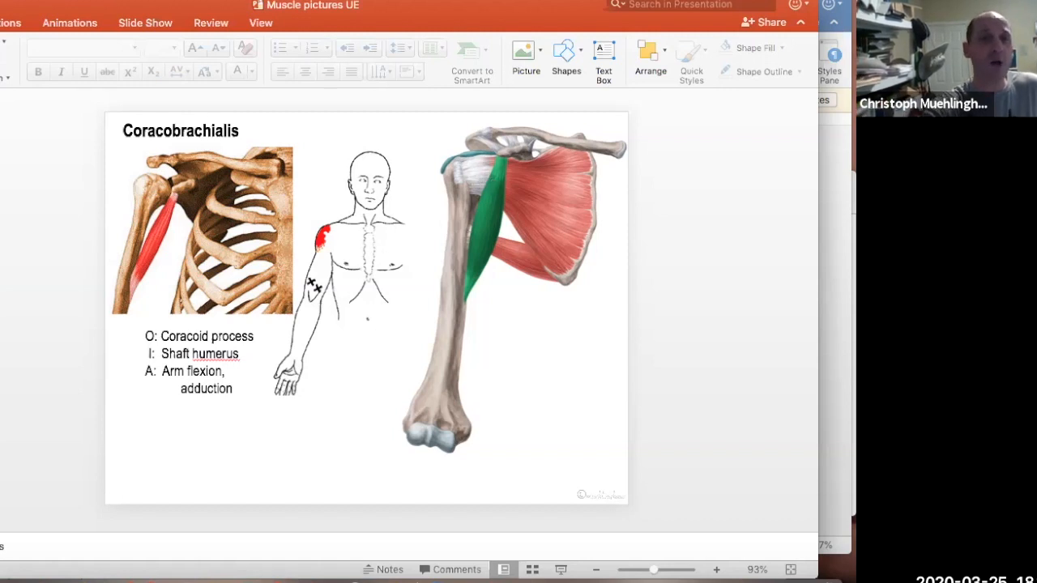
mouse_move(78, 241)
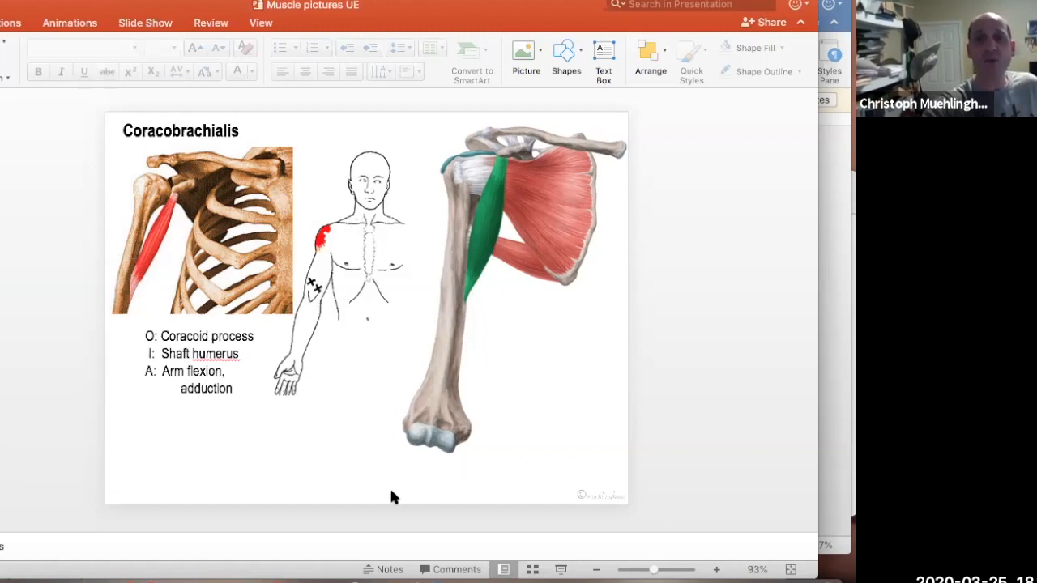
mouse_move(489, 179)
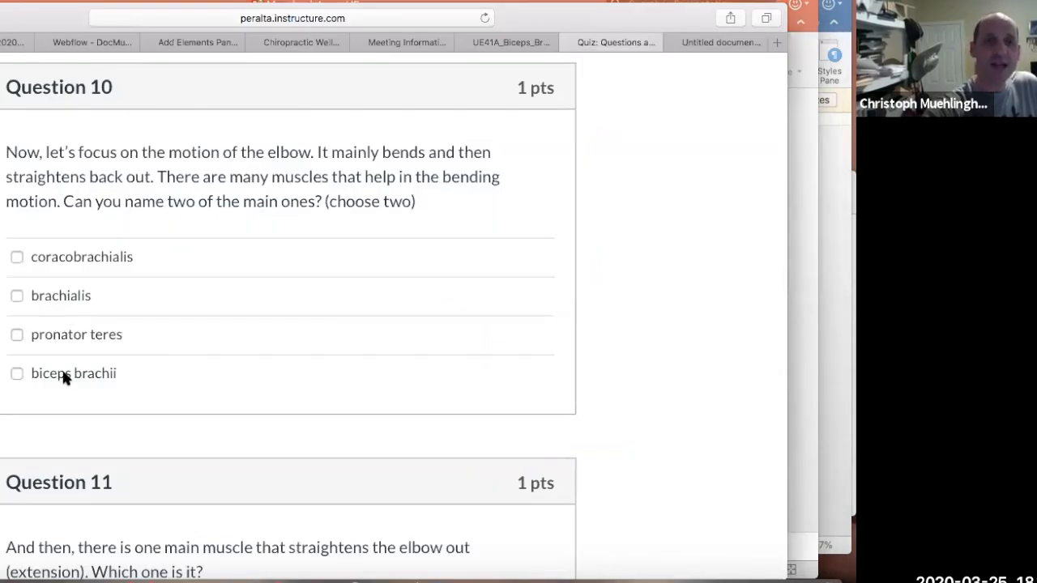
mouse_move(43, 272)
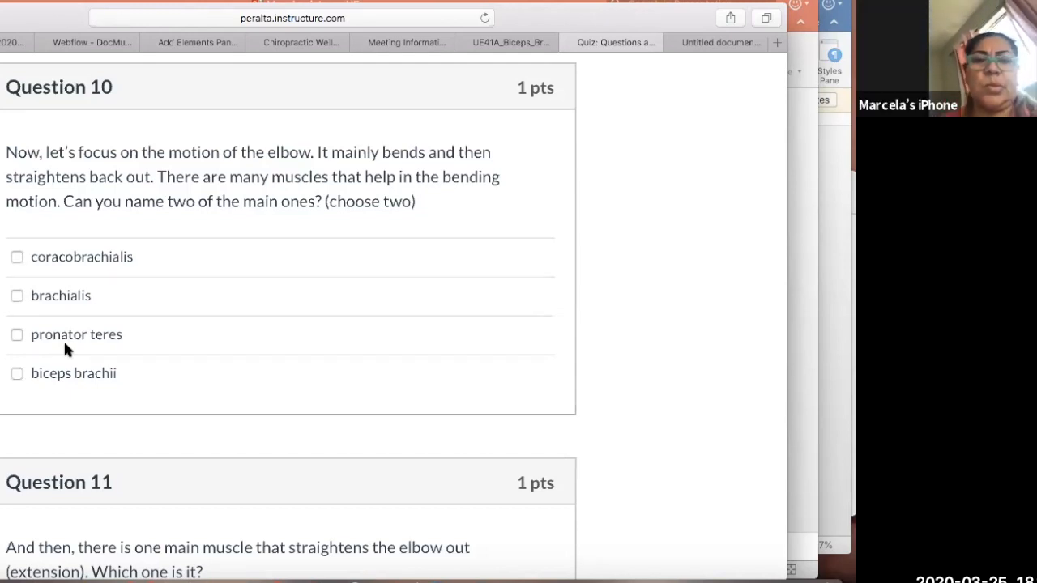
mouse_move(266, 545)
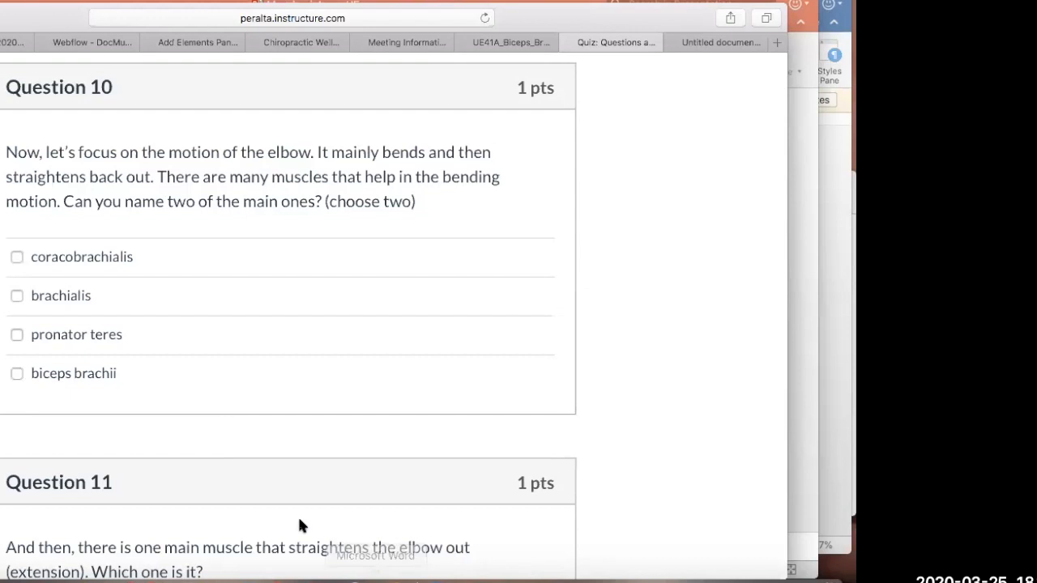
Scroll the Canvas quiz past Question 10 to Question 11 on the main elbow extensor.
scroll(down, 3)
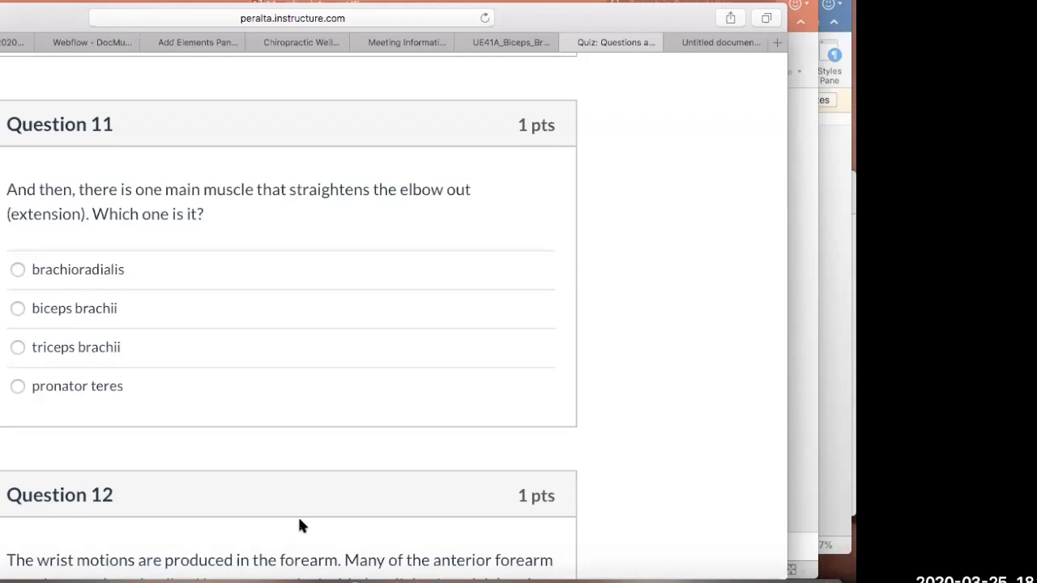
mouse_move(84, 299)
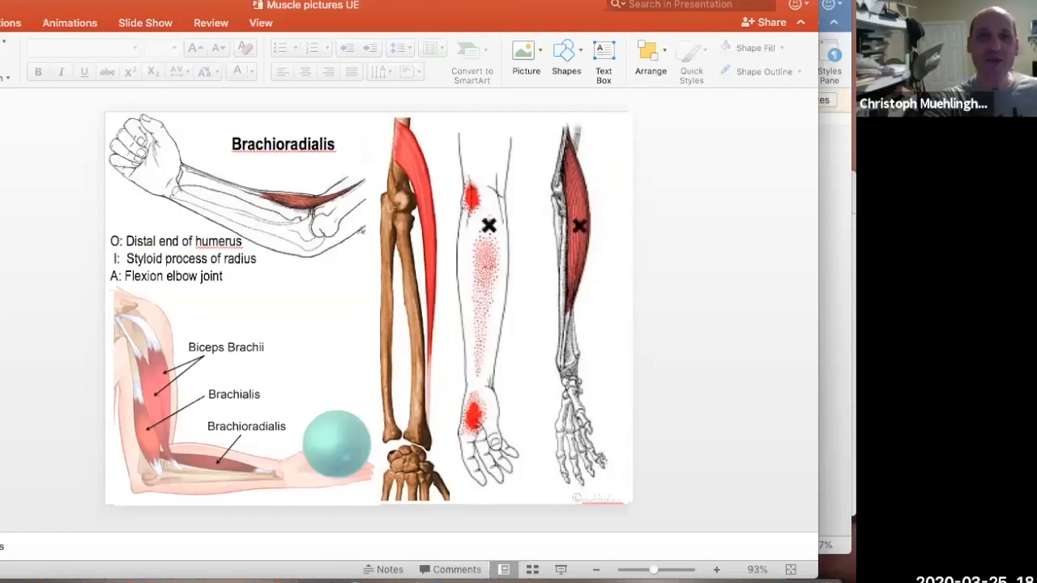
mouse_move(404, 300)
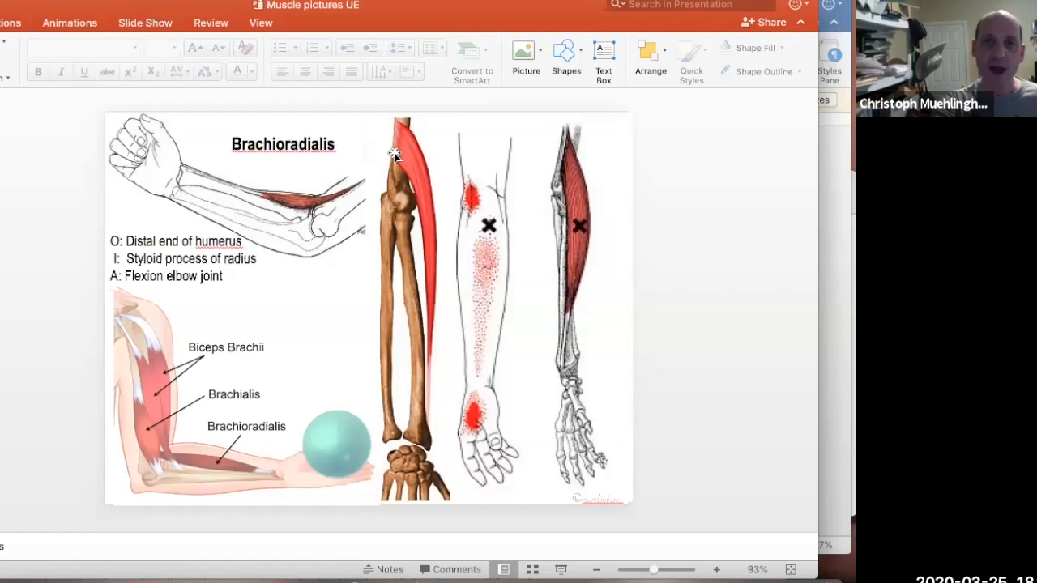
mouse_move(425, 432)
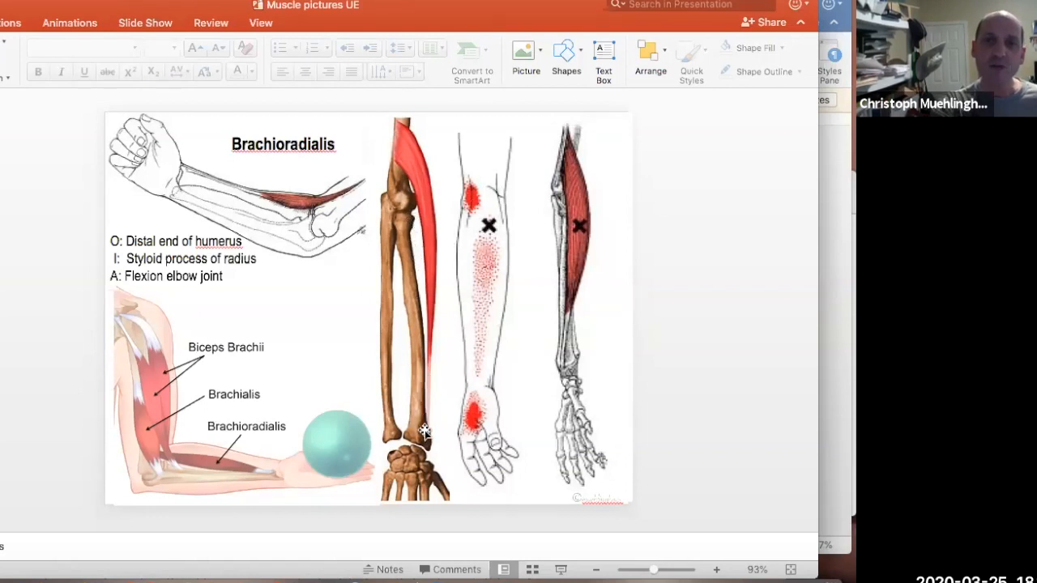
mouse_move(425, 450)
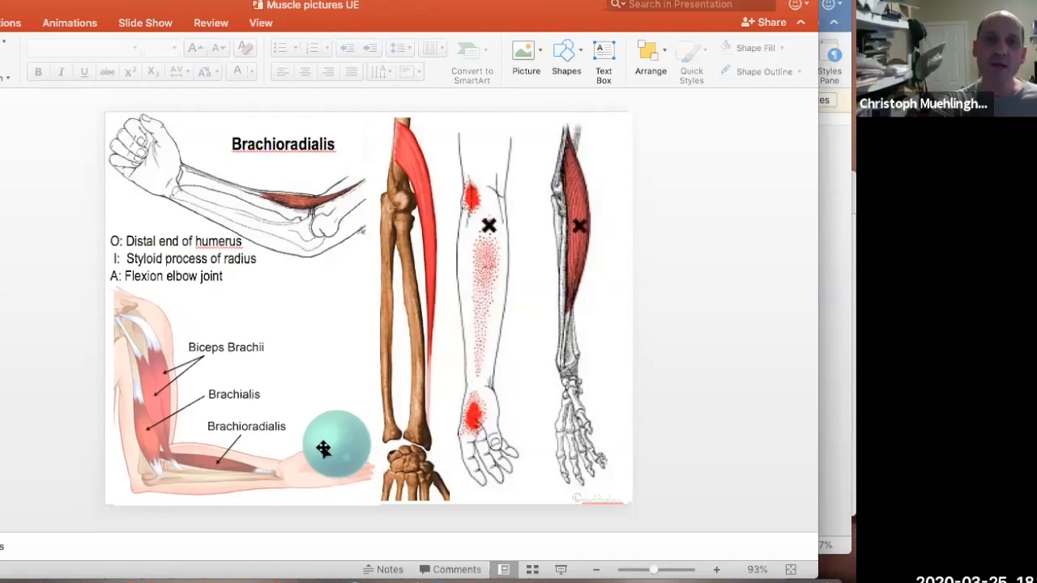
mouse_move(424, 439)
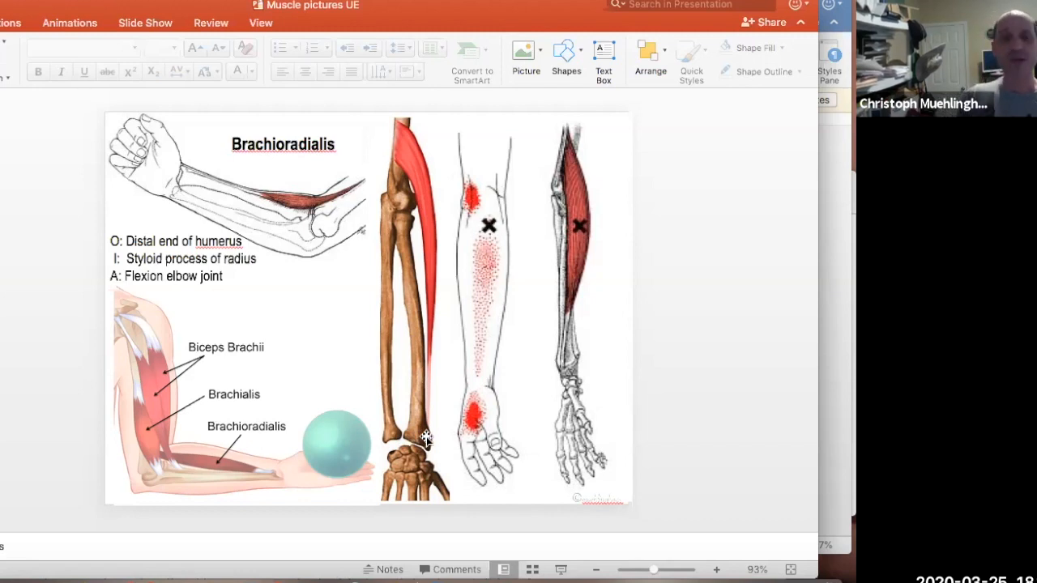
mouse_move(149, 202)
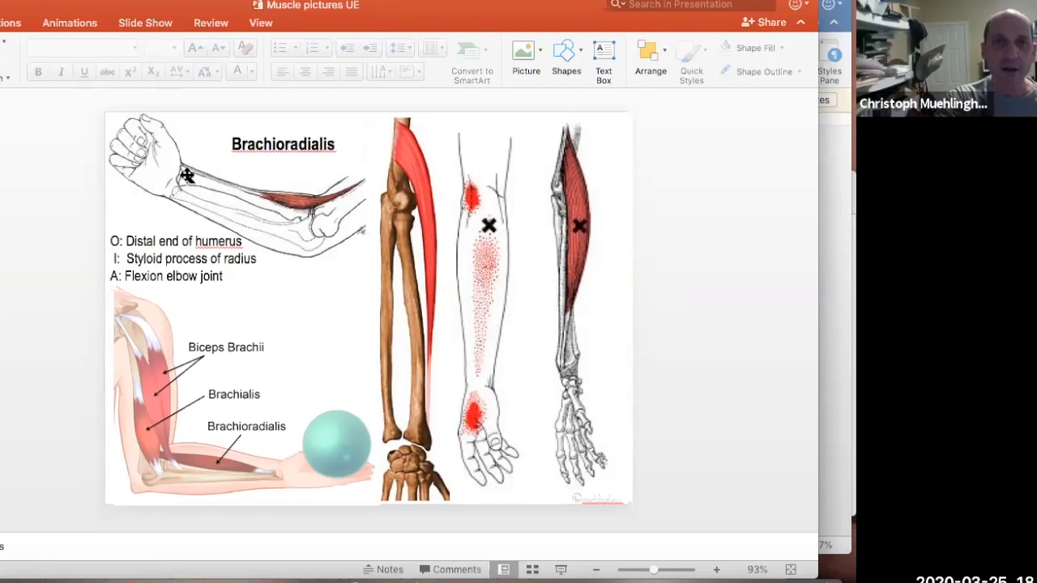
mouse_move(298, 209)
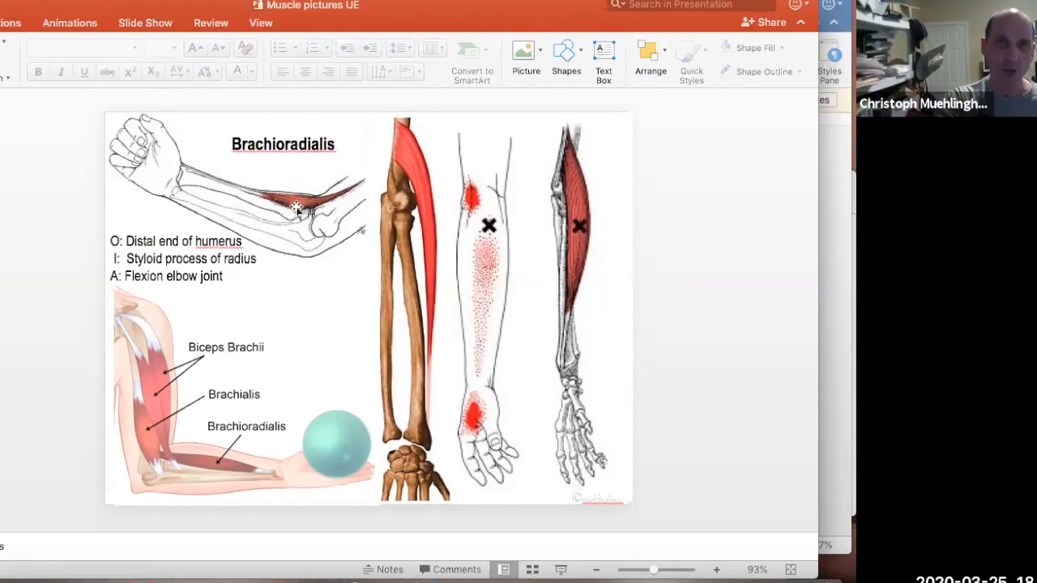
mouse_move(284, 201)
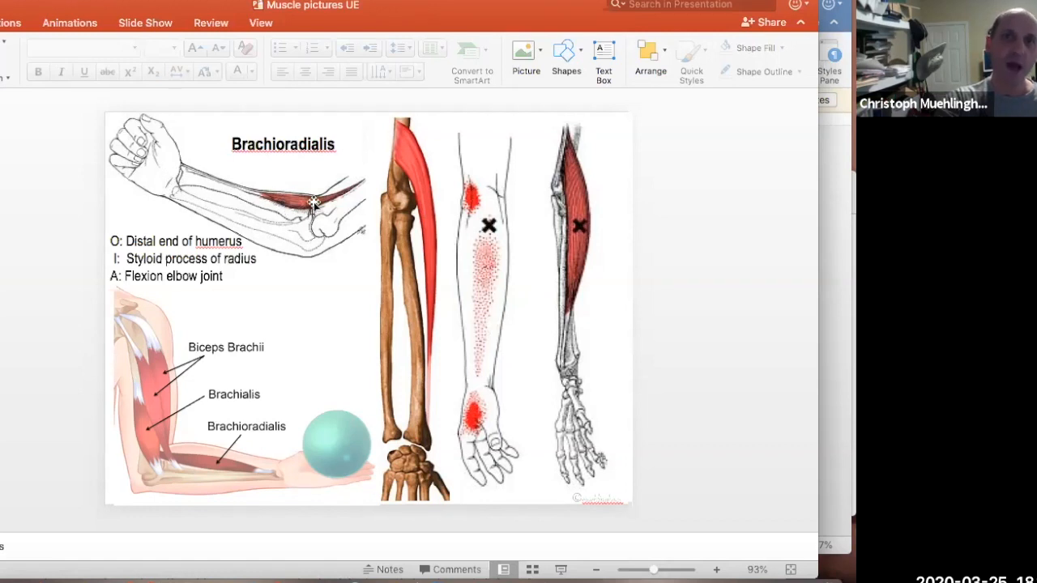
mouse_move(436, 201)
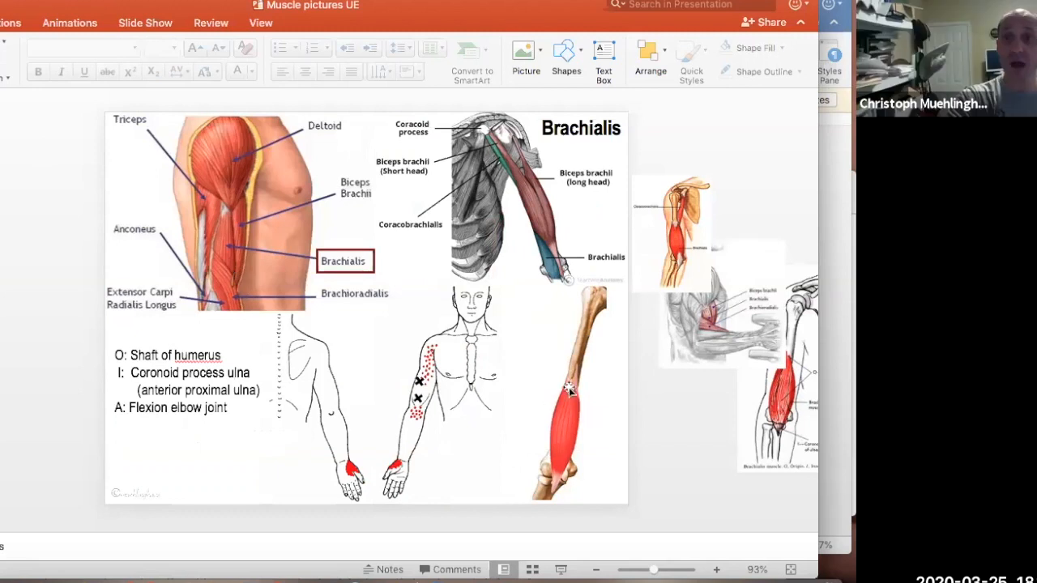
mouse_move(147, 406)
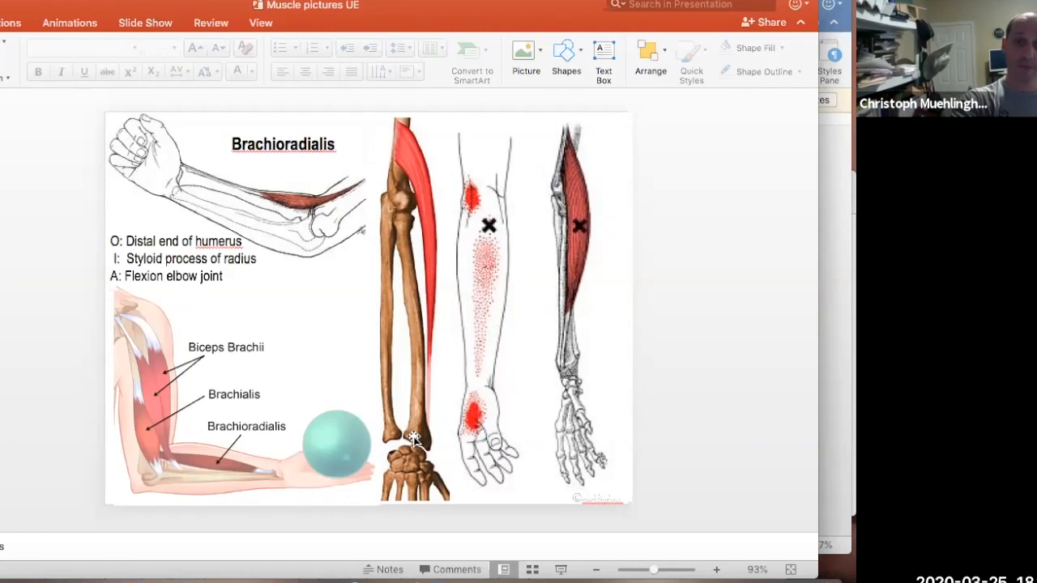
mouse_move(413, 438)
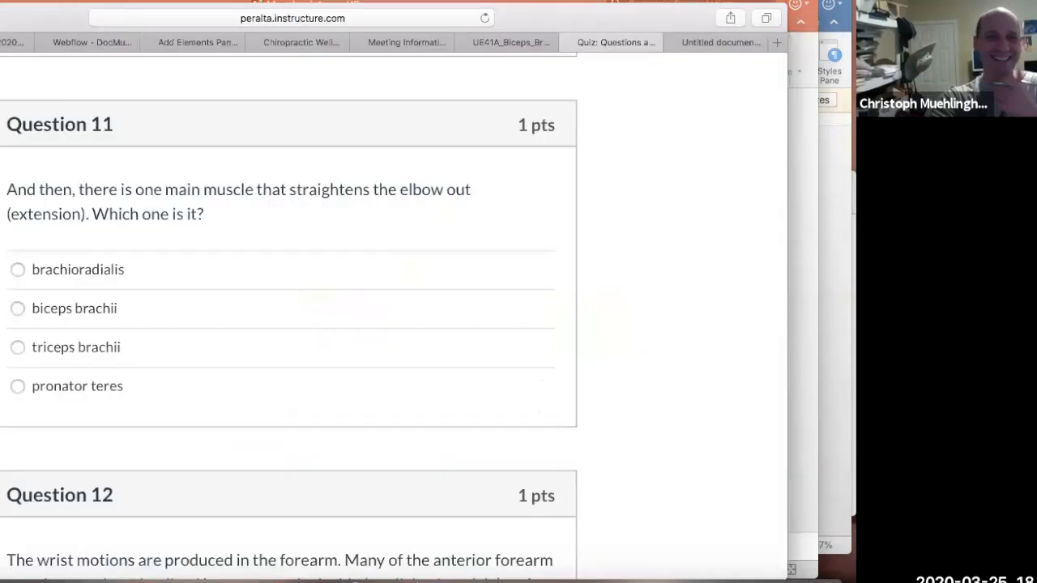
Scroll the quiz past Question 11 to Question 12 and its palm-down forearm muscle options.
scroll(down, 3)
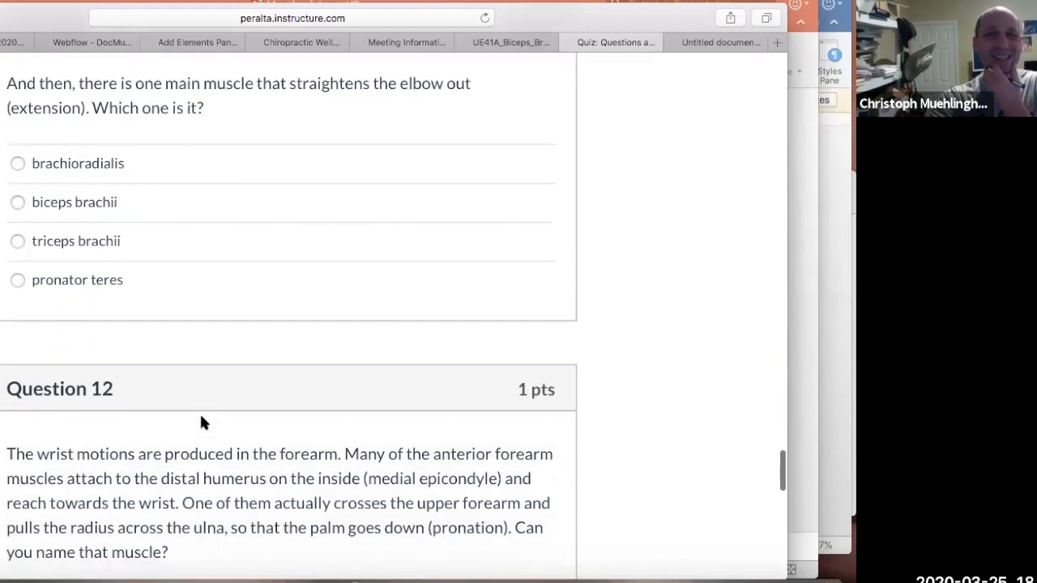
scroll(down, 3)
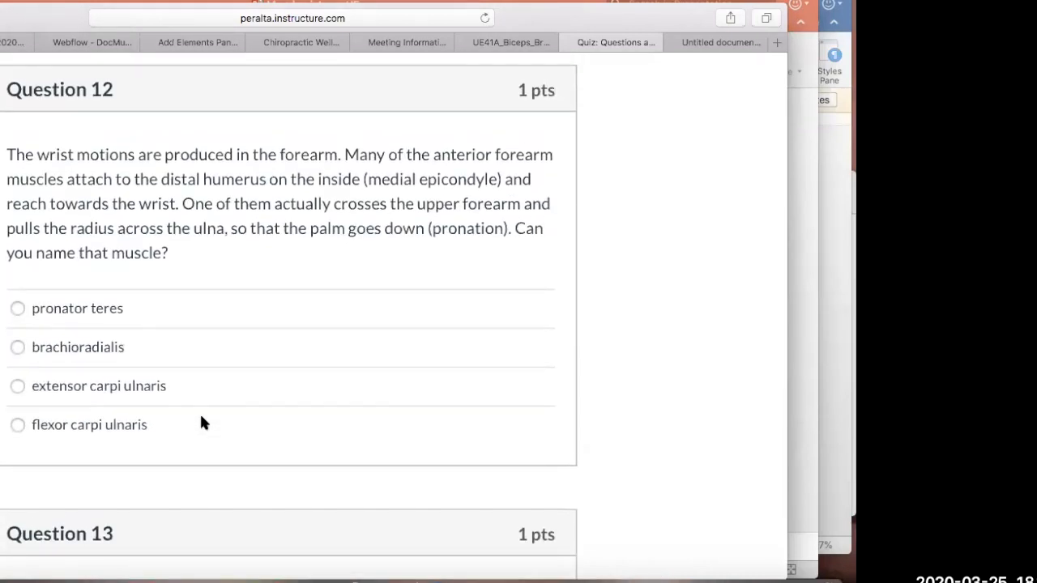
scroll(down, 3)
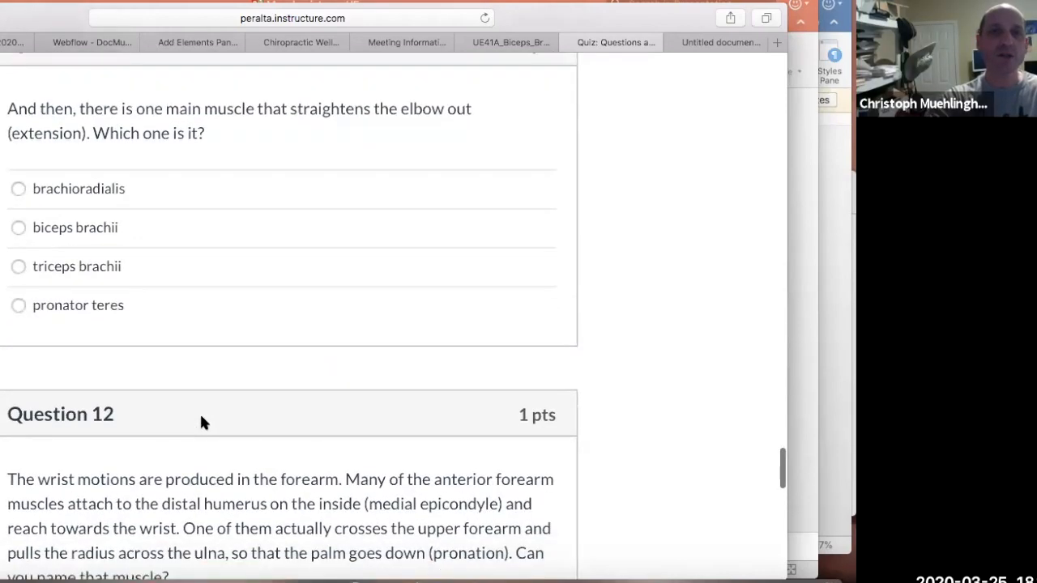
scroll(down, 3)
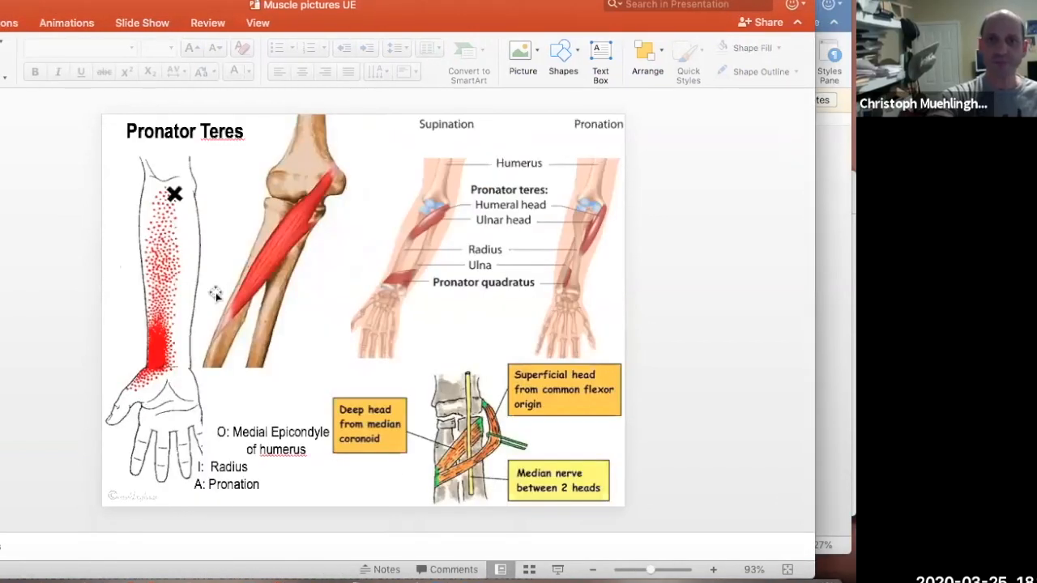
mouse_move(326, 184)
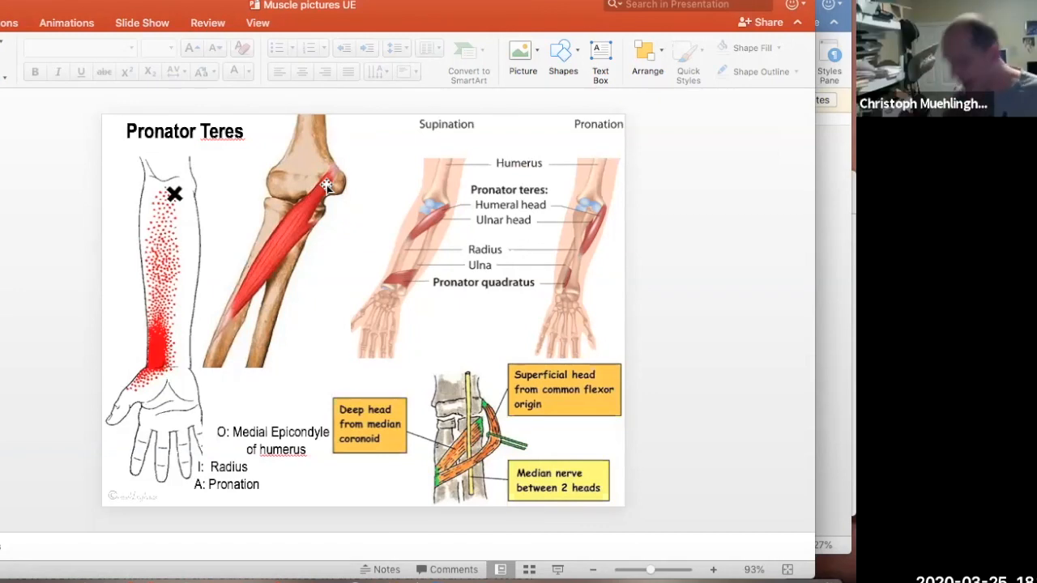
mouse_move(322, 207)
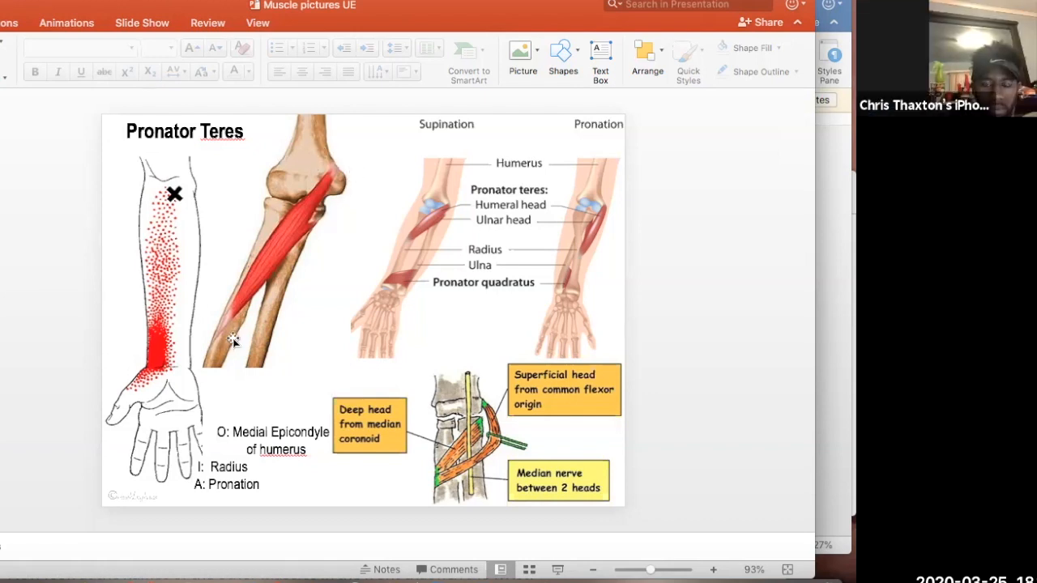
mouse_move(315, 304)
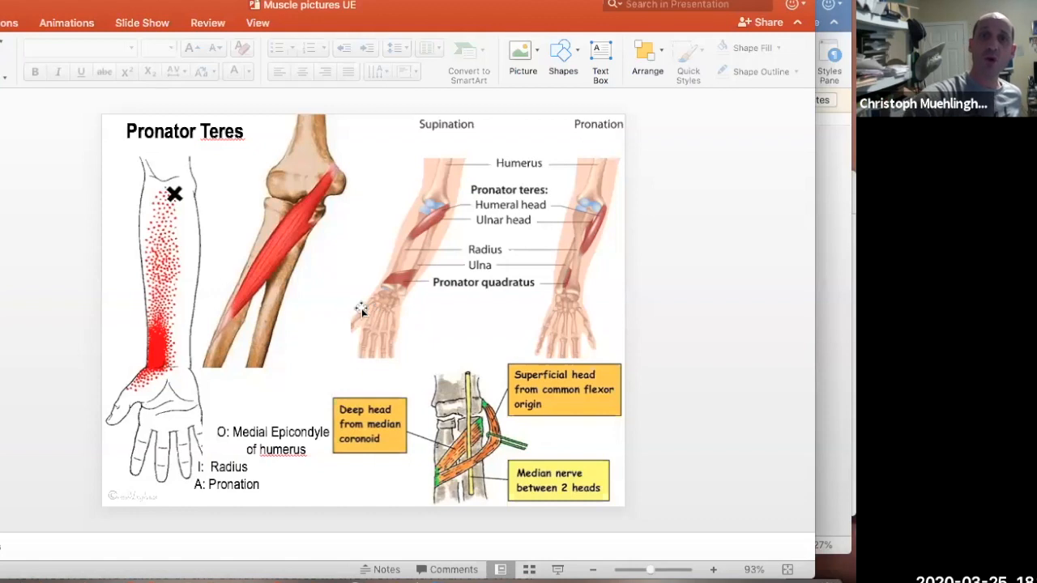
mouse_move(419, 315)
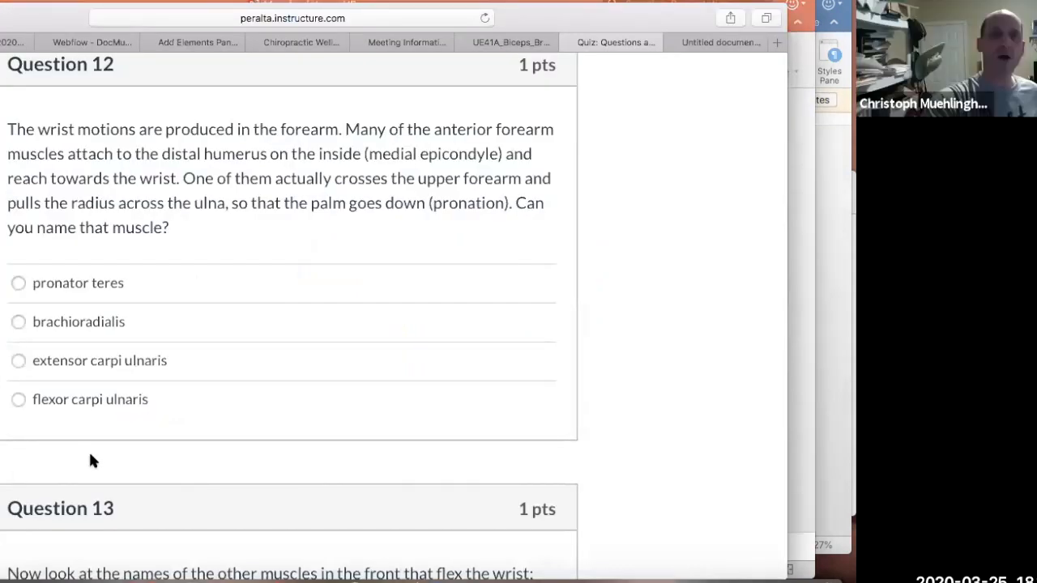
Scroll the quiz from Question 12 to Question 13 on the front forearm wrist flexors.
scroll(down, 3)
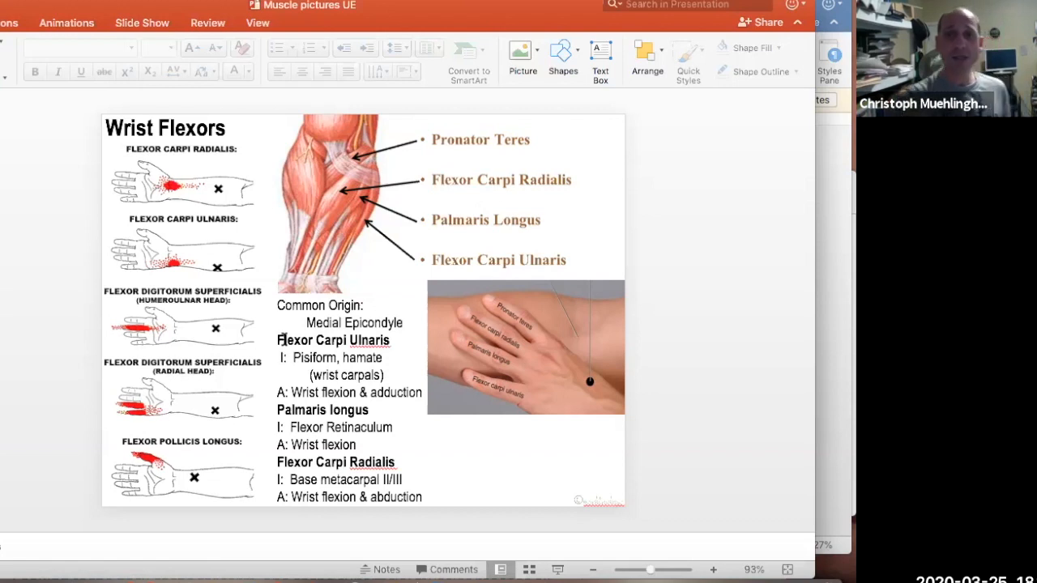
mouse_move(429, 471)
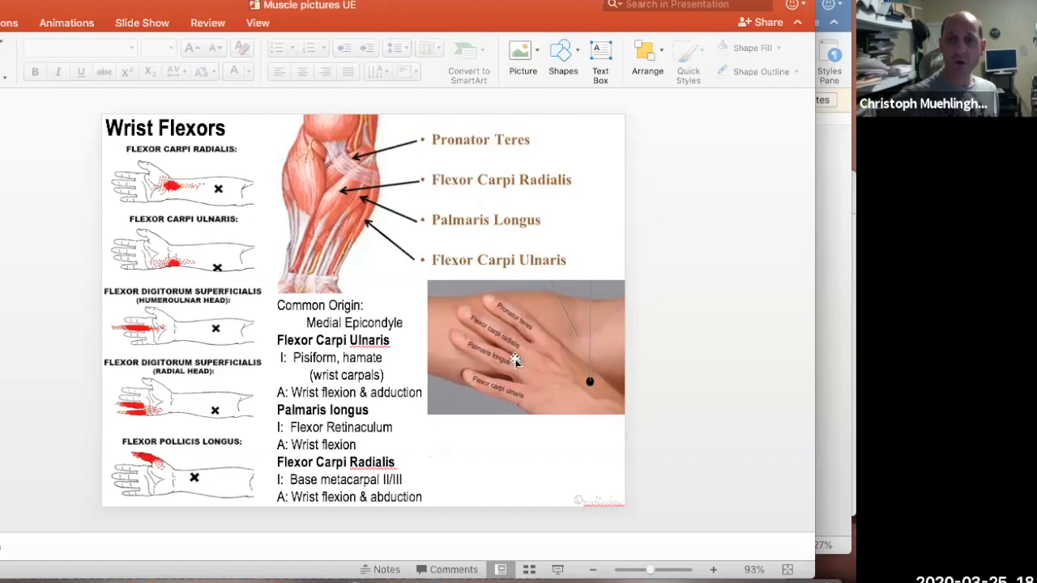
mouse_move(521, 330)
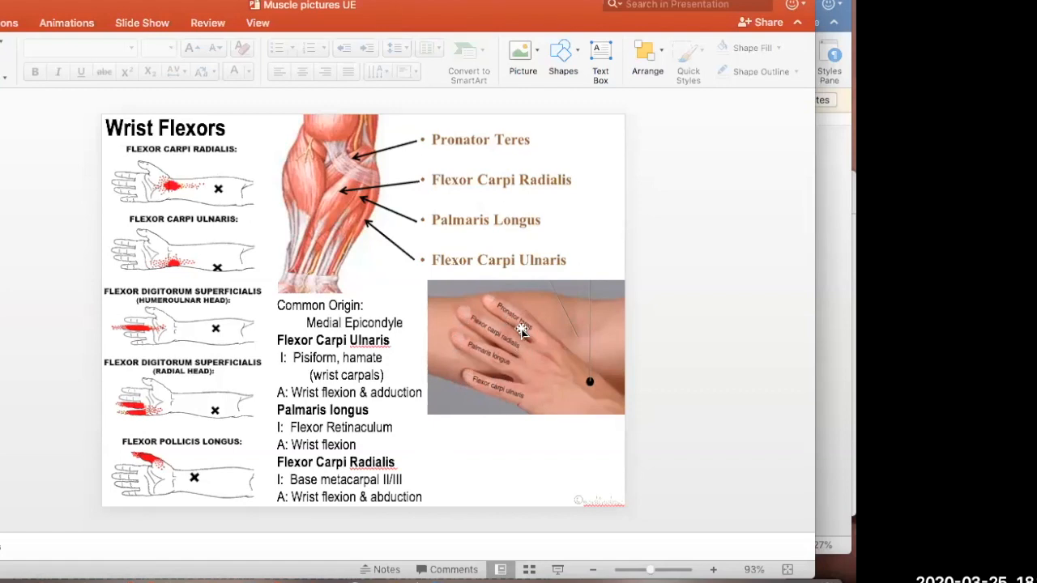
mouse_move(545, 342)
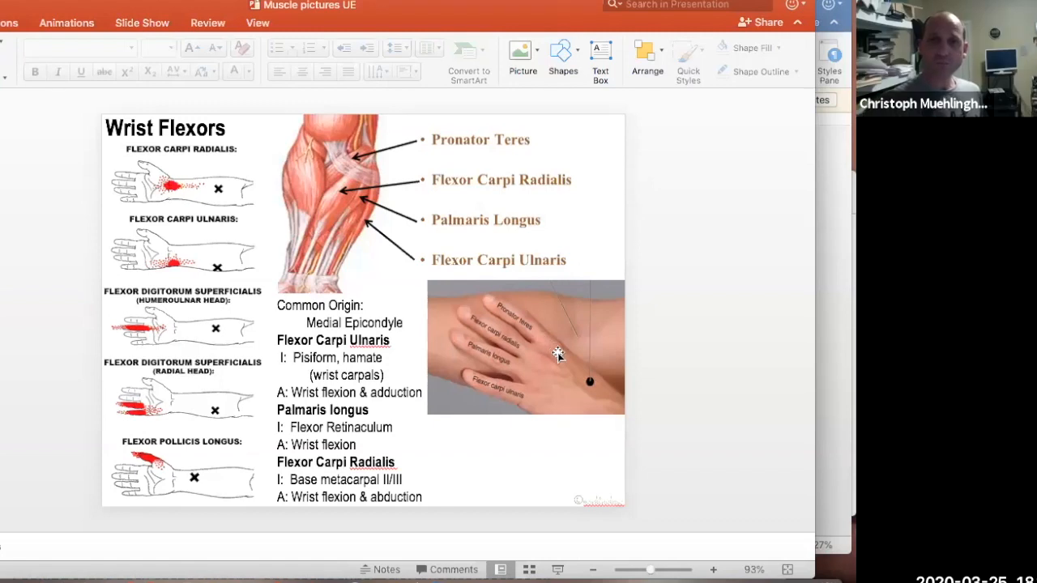
mouse_move(541, 343)
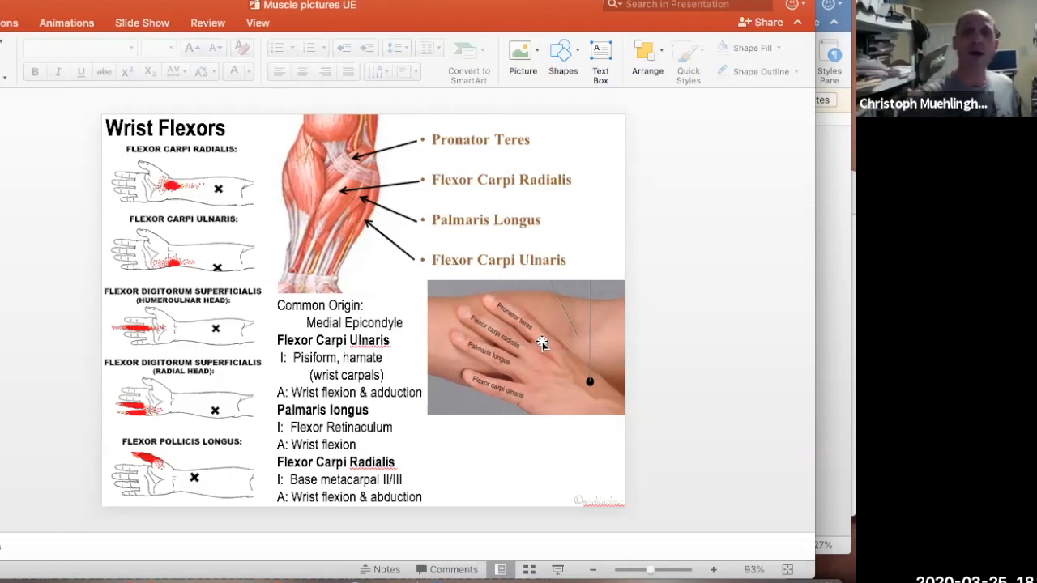
mouse_move(533, 316)
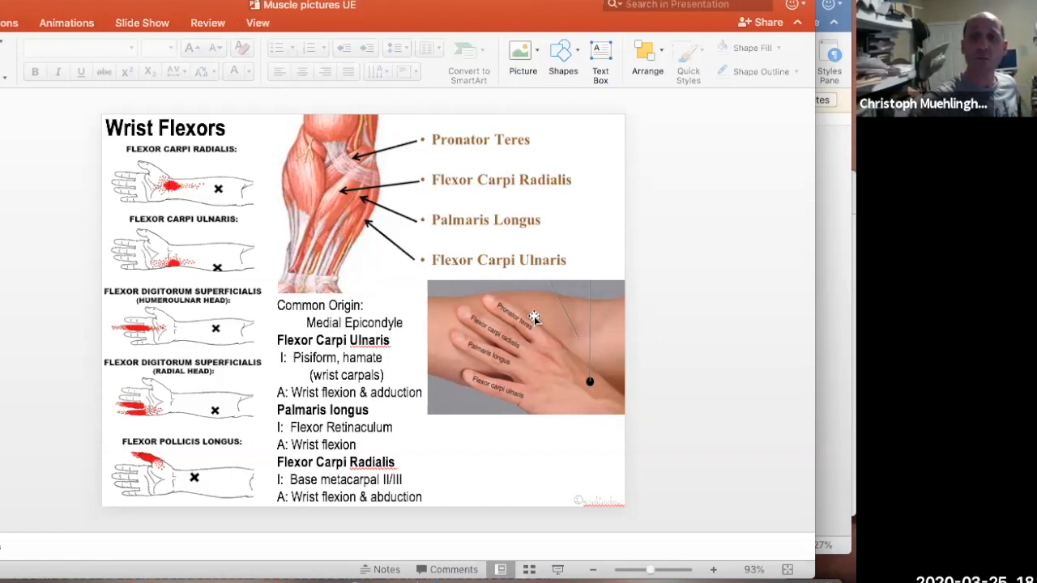
mouse_move(517, 322)
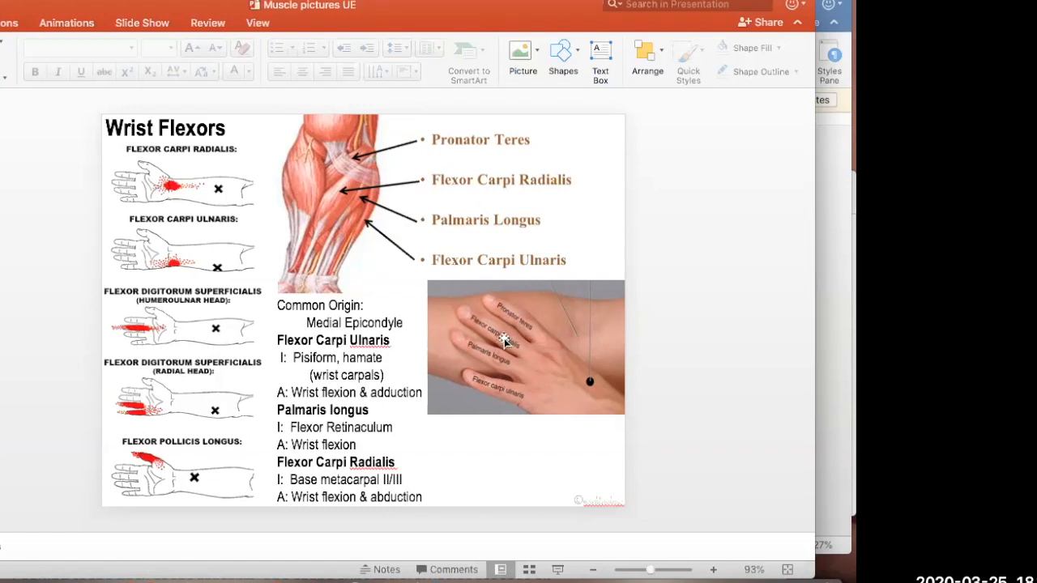
mouse_move(499, 395)
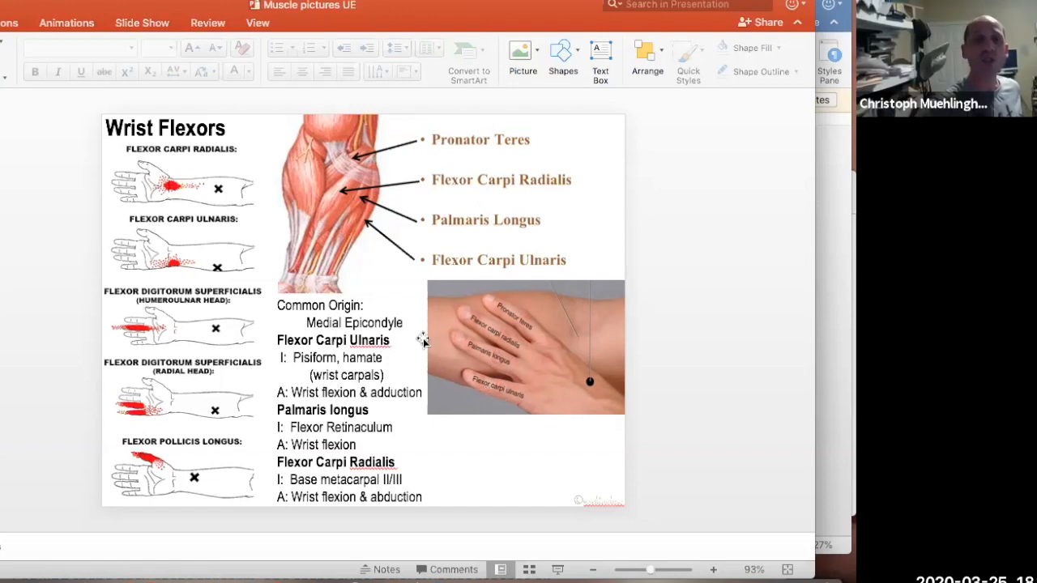
mouse_move(408, 279)
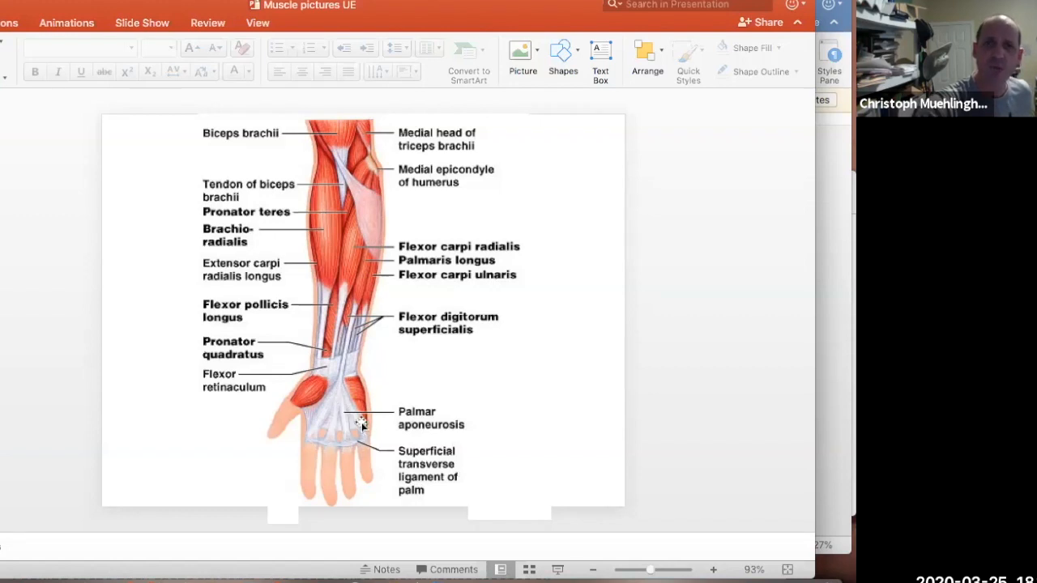
mouse_move(344, 404)
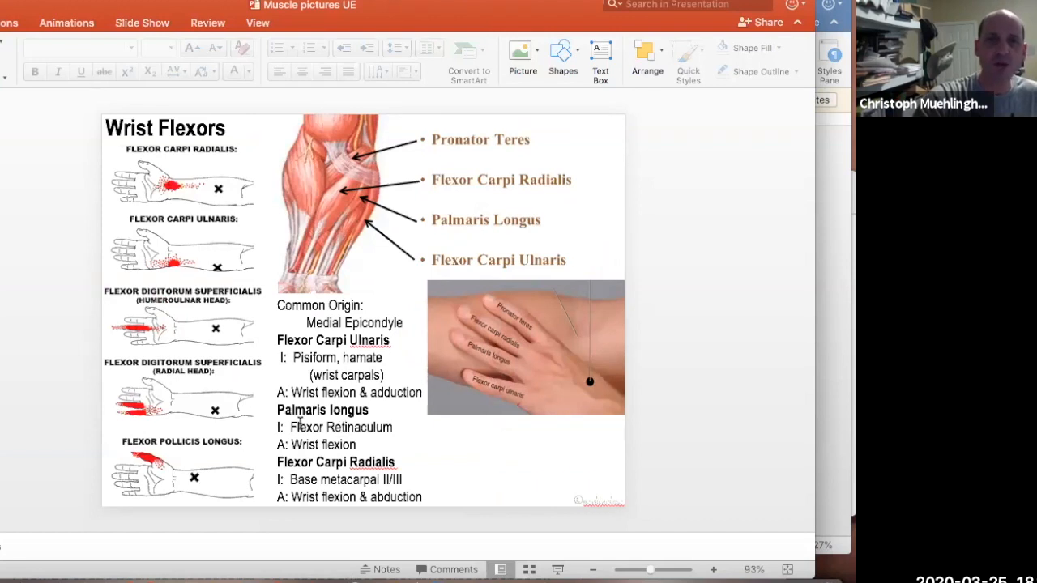
mouse_move(360, 170)
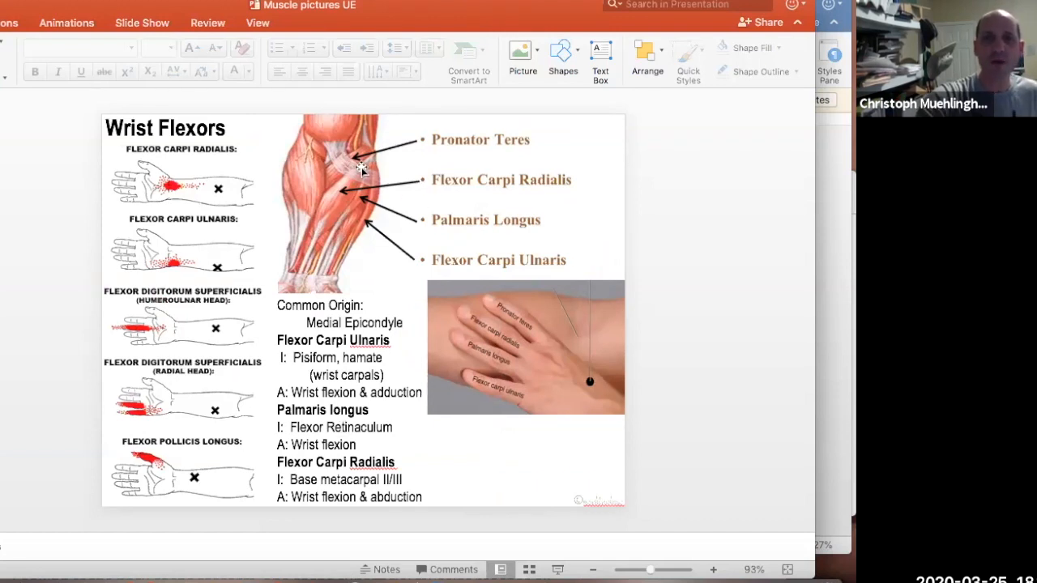
mouse_move(295, 438)
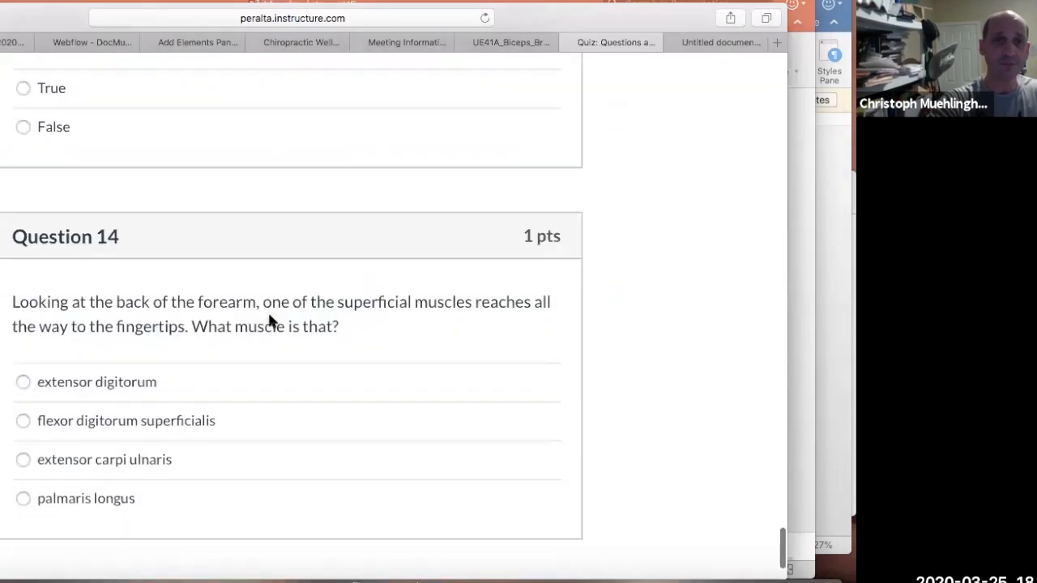
Scroll the quiz to its end, showing Question 14 above the Submit Quiz button.
scroll(down, 3)
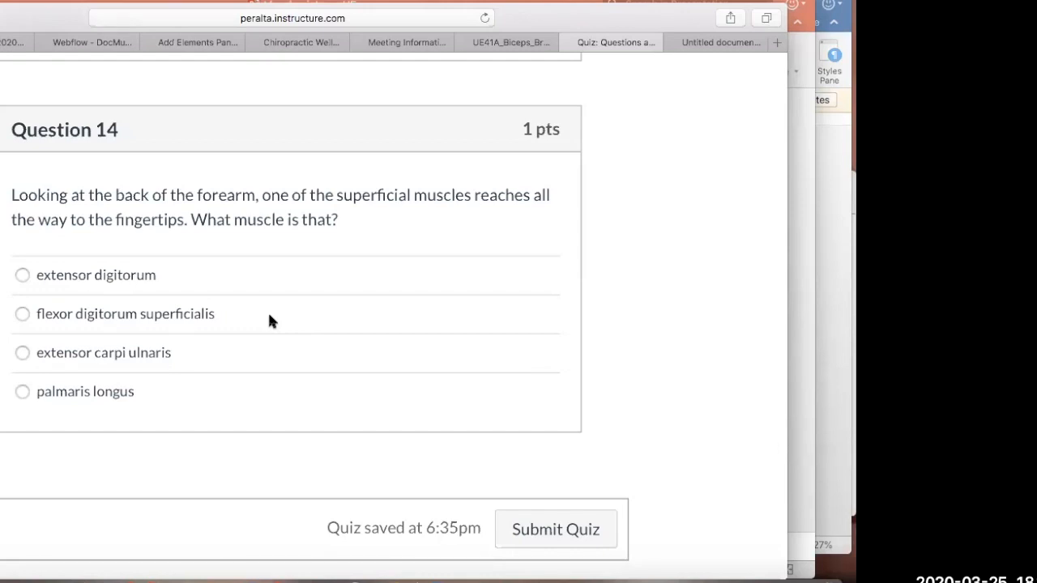
mouse_move(120, 182)
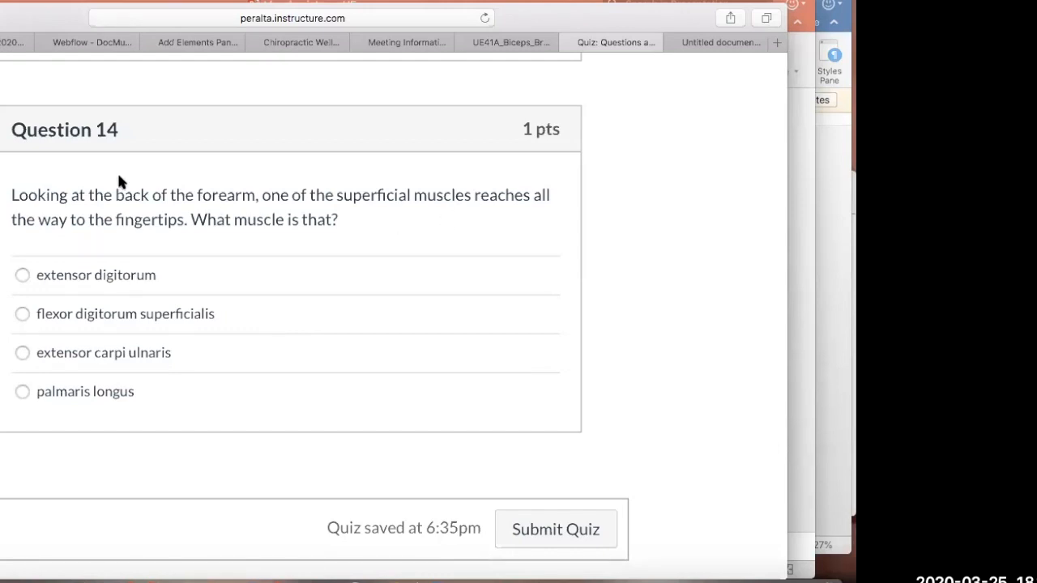
mouse_move(91, 278)
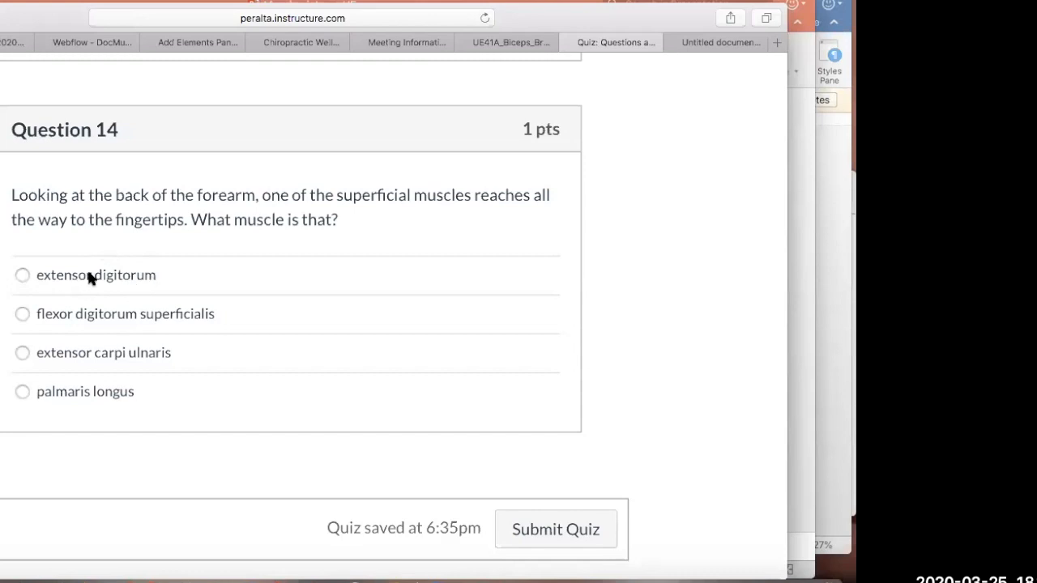
mouse_move(124, 214)
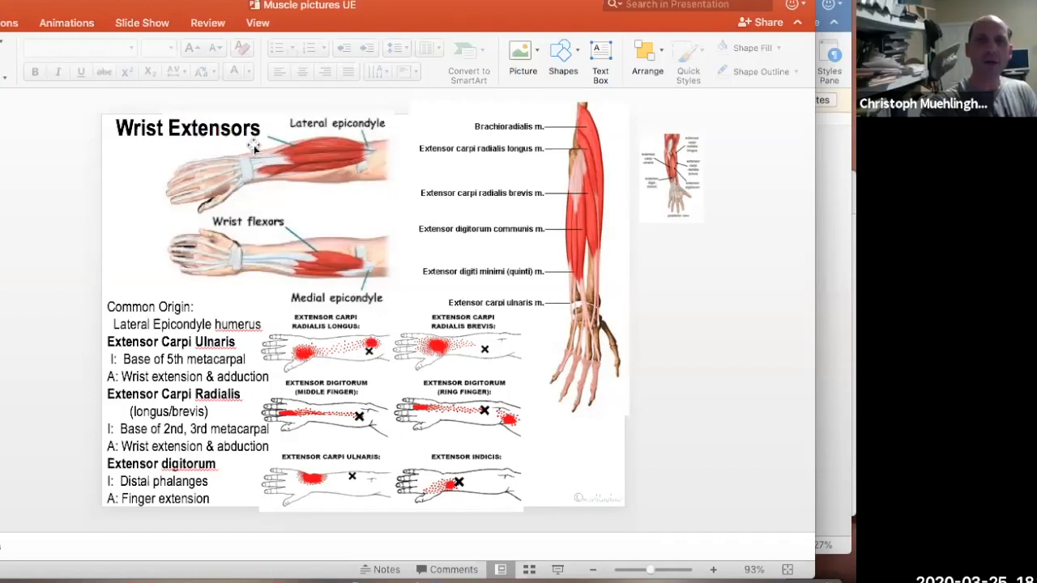
mouse_move(250, 172)
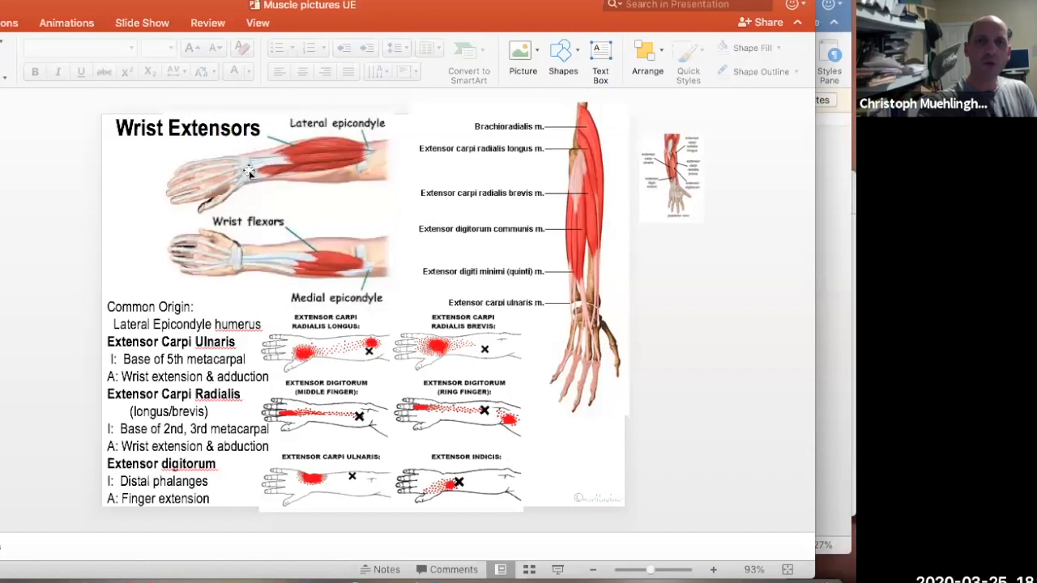
mouse_move(253, 185)
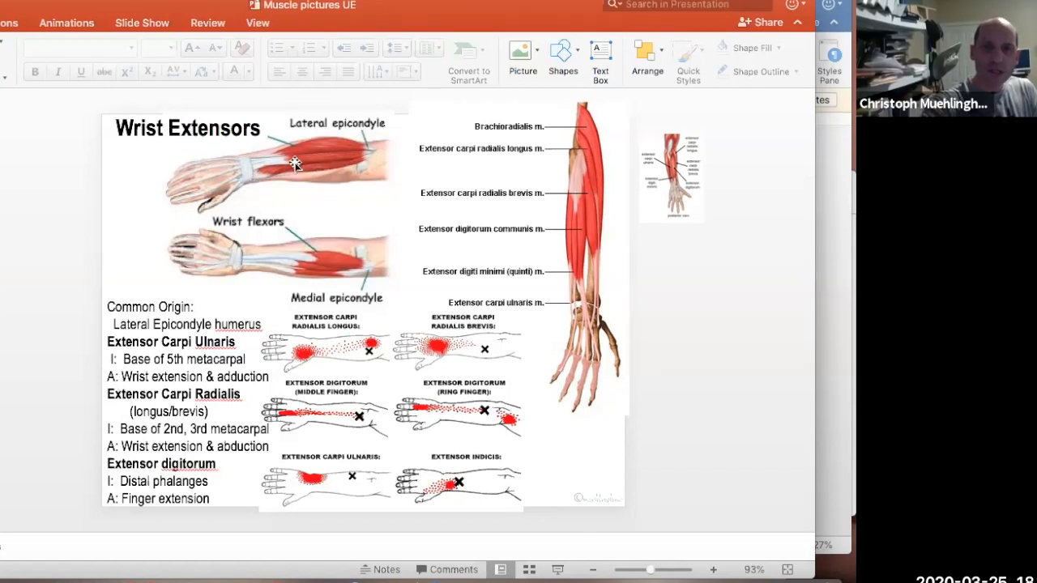
mouse_move(191, 194)
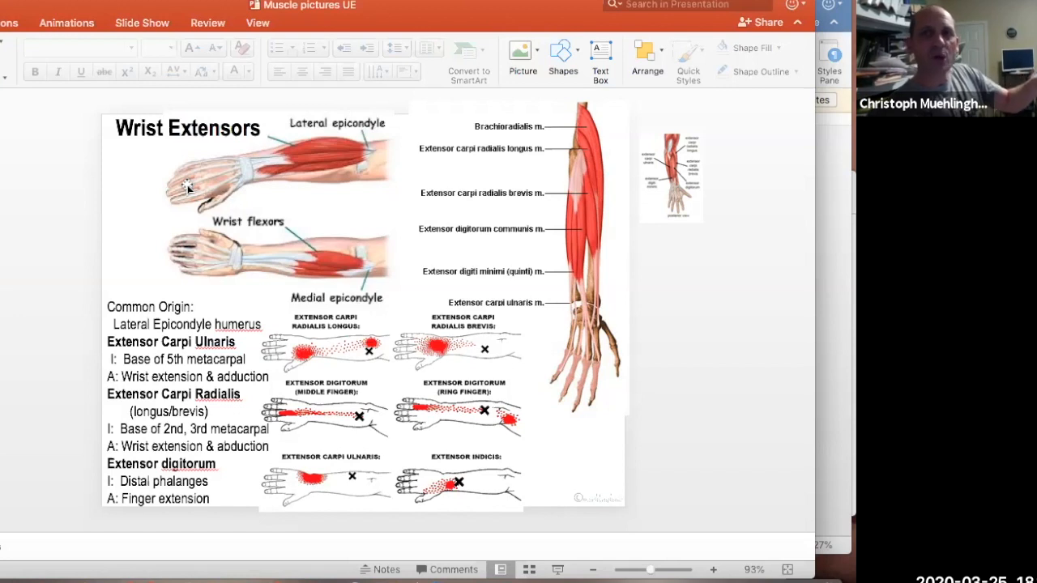
mouse_move(62, 536)
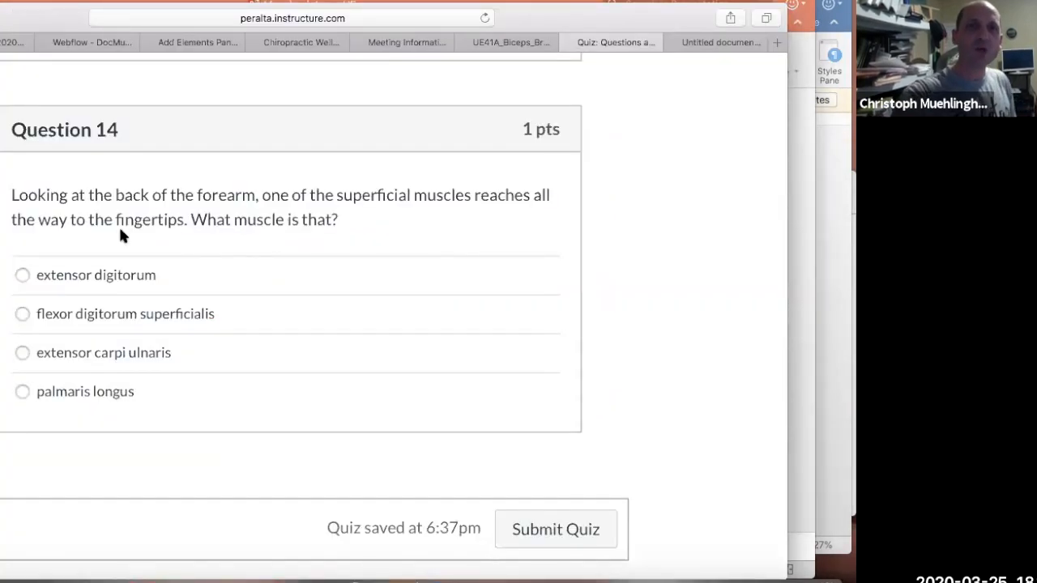
mouse_move(155, 243)
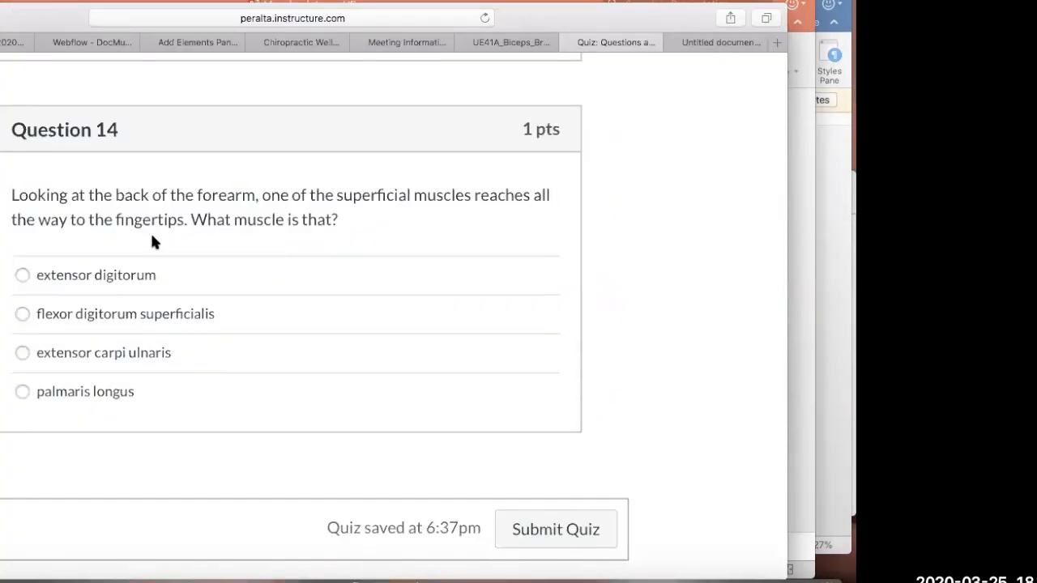